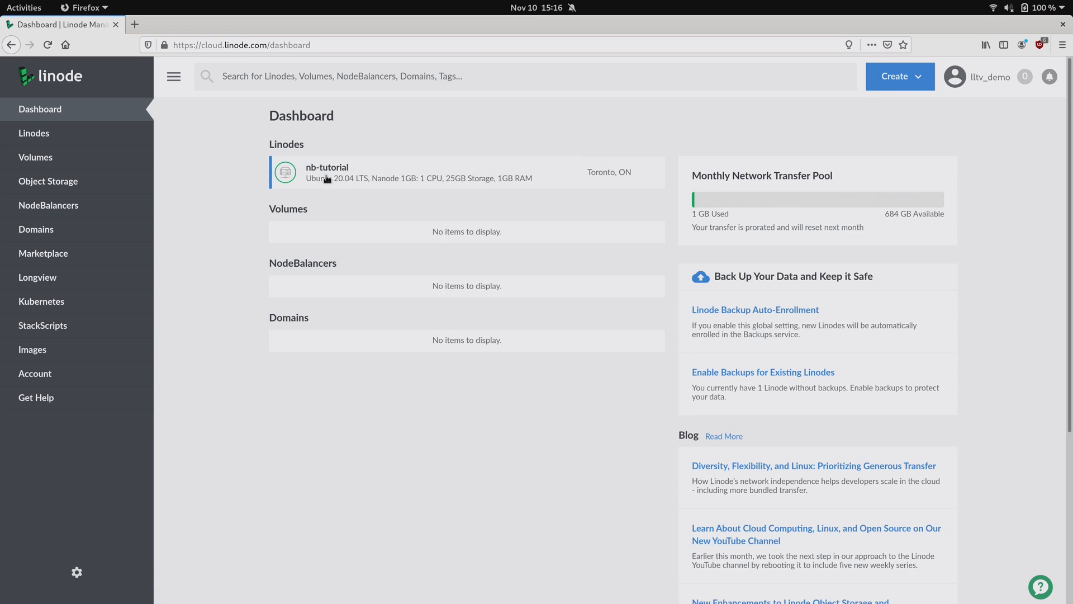
mouse_move(330, 189)
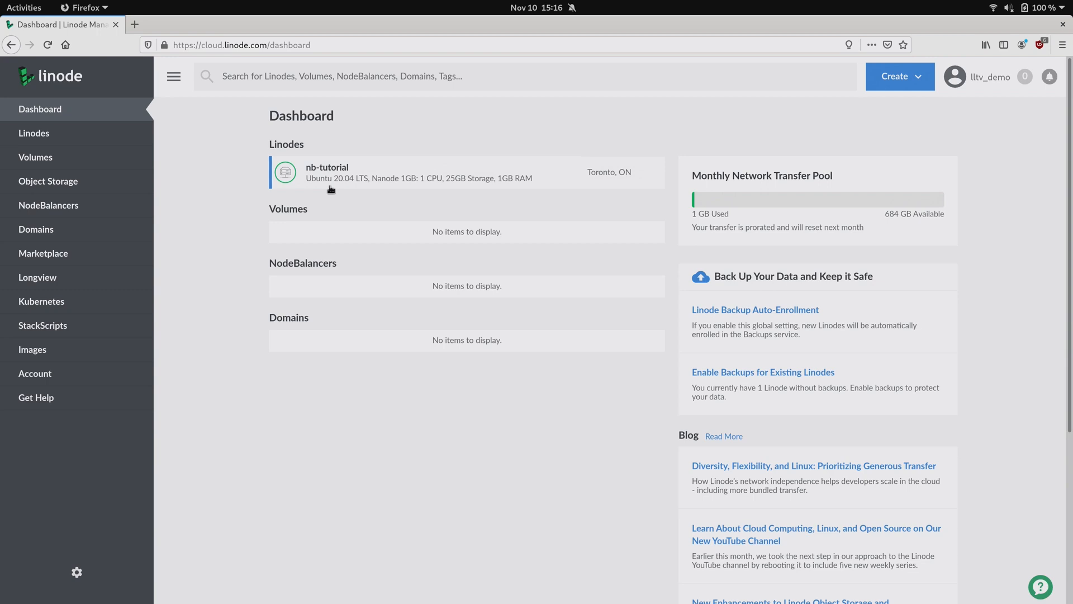
mouse_move(328, 186)
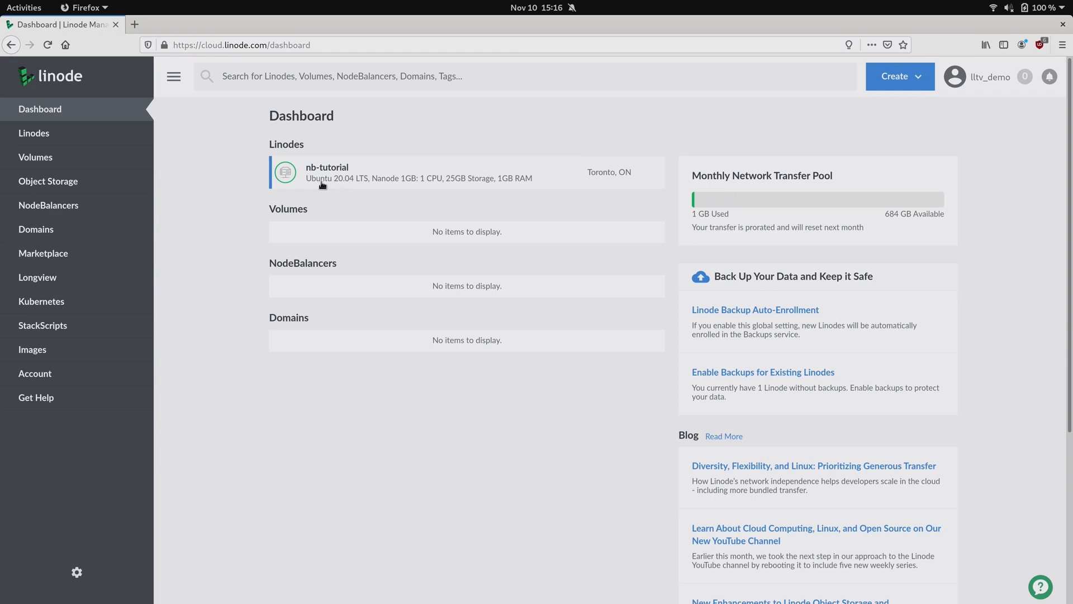
mouse_move(326, 188)
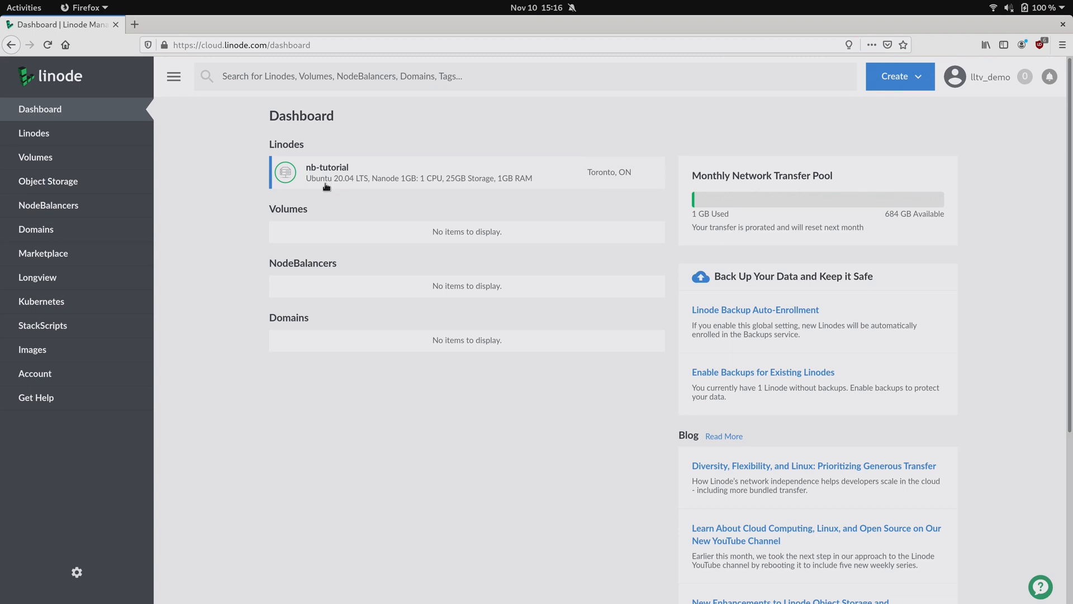
Go to the NodeBalancers section from the left sidebar.
click(48, 205)
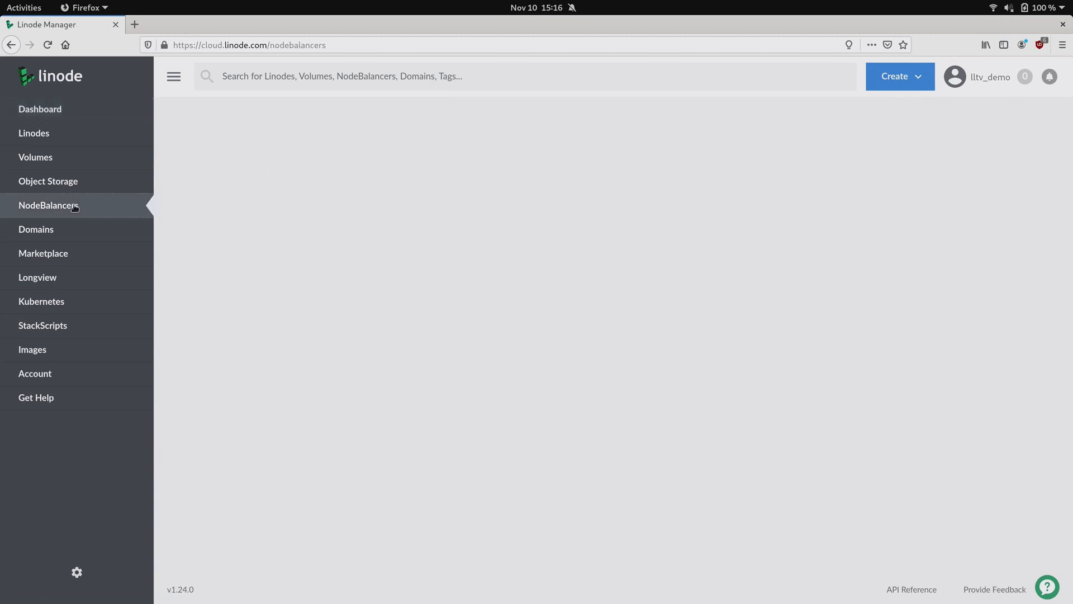
Start a new NodeBalancer with 'Add a NodeBalancer'.
click(49, 206)
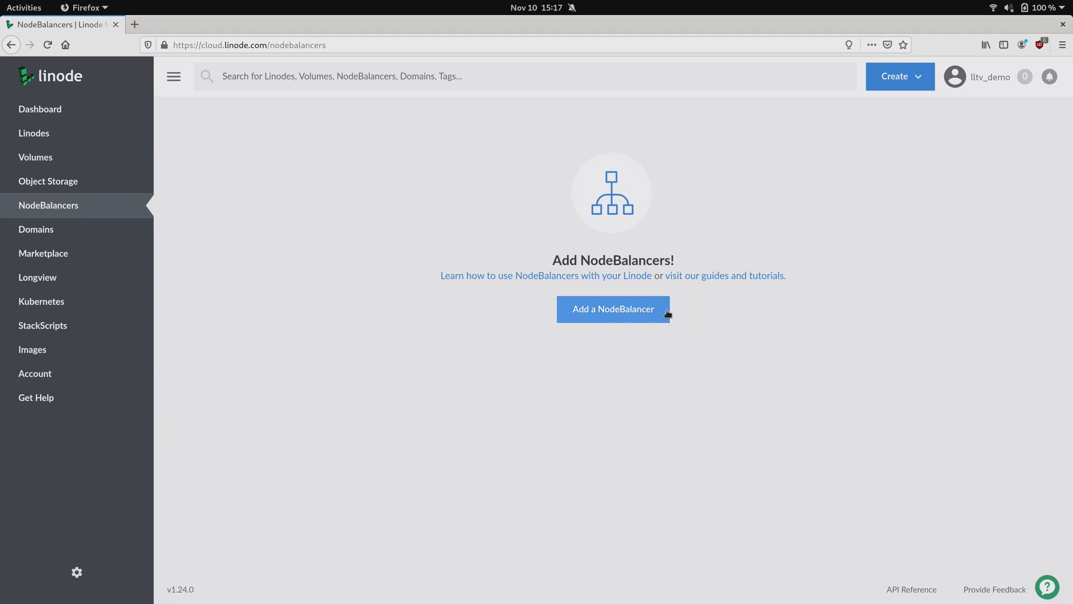
click(613, 309)
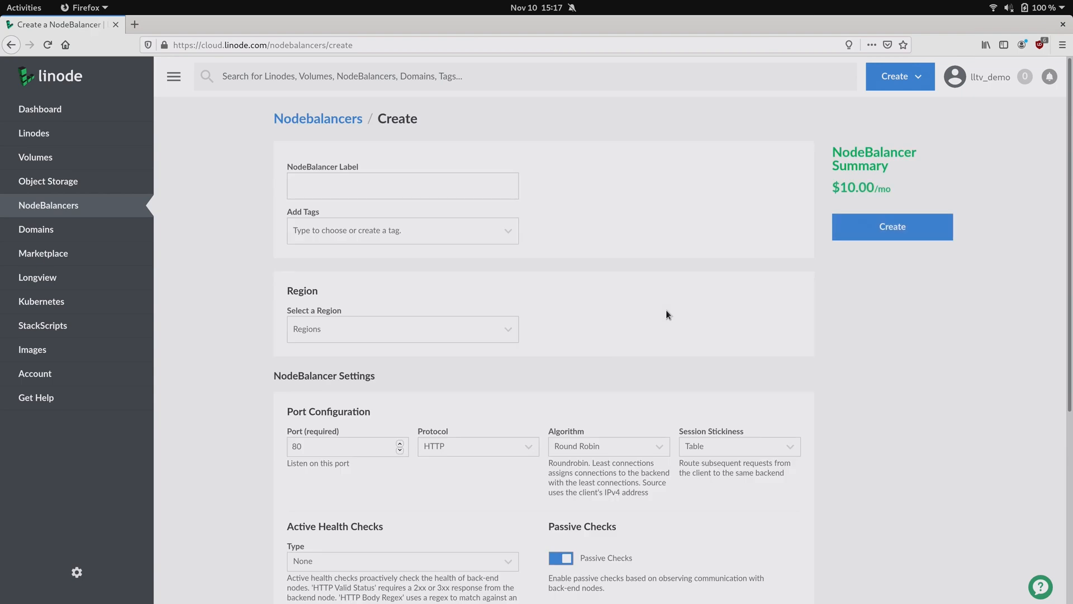
mouse_move(850, 202)
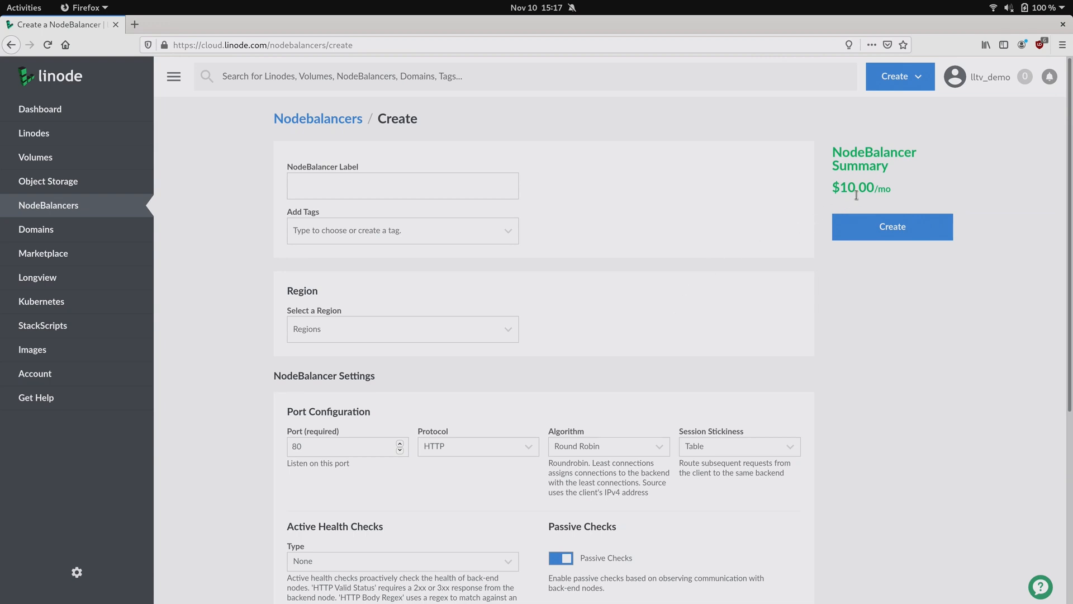
mouse_move(858, 199)
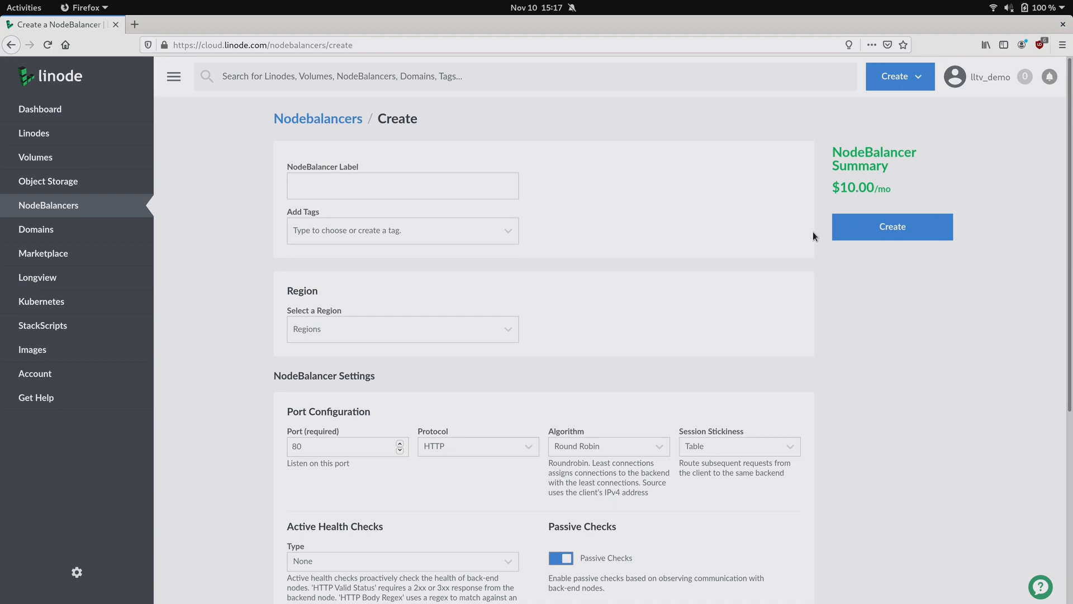
Label the NodeBalancer 'balancer101' and choose the Newark, NJ region.
click(403, 185)
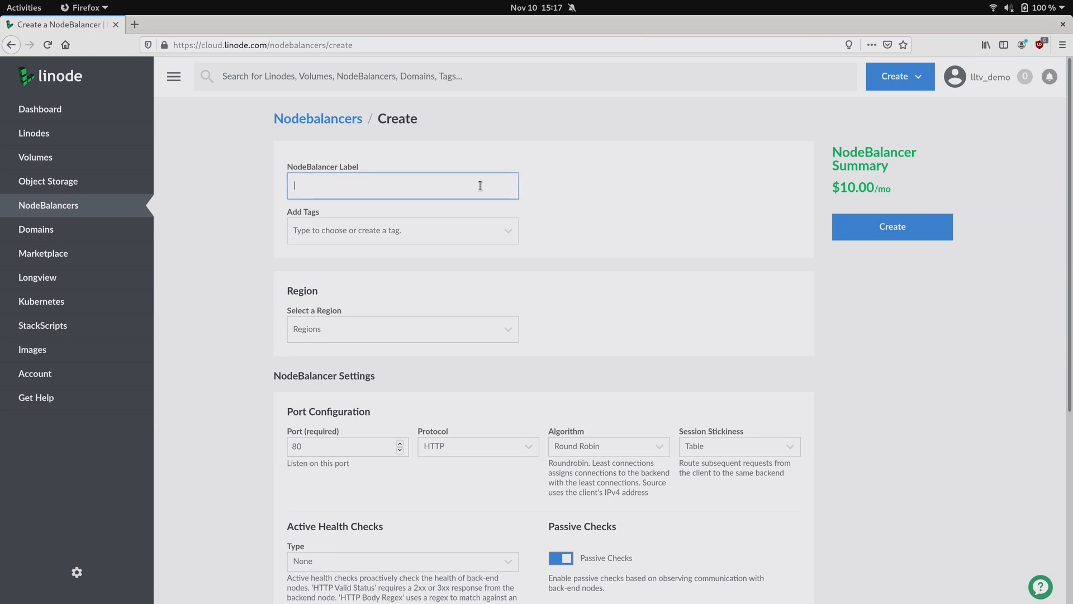
text(balancer)
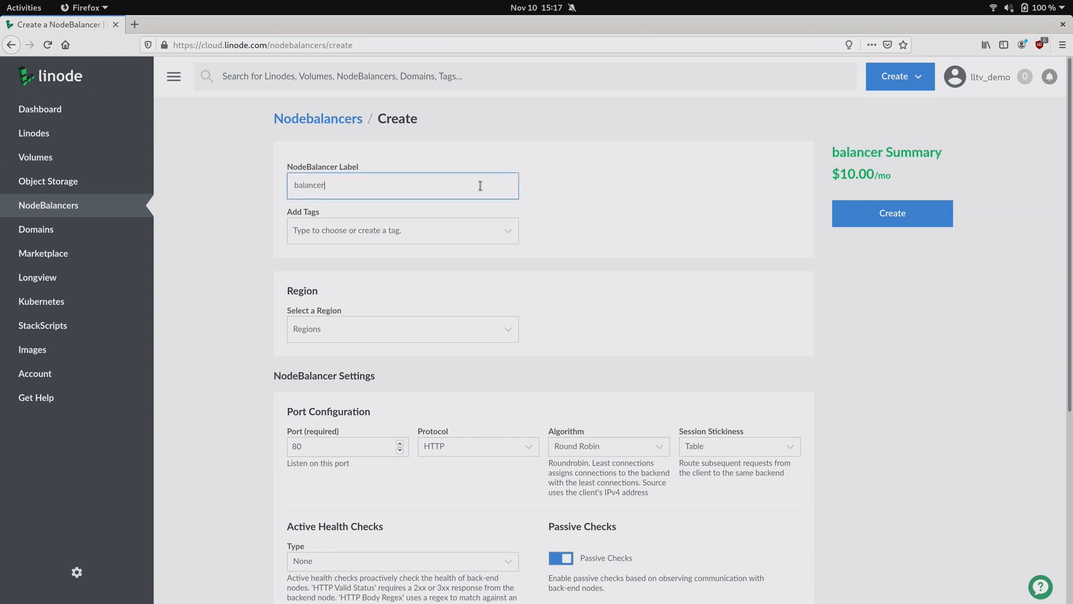
text(101)
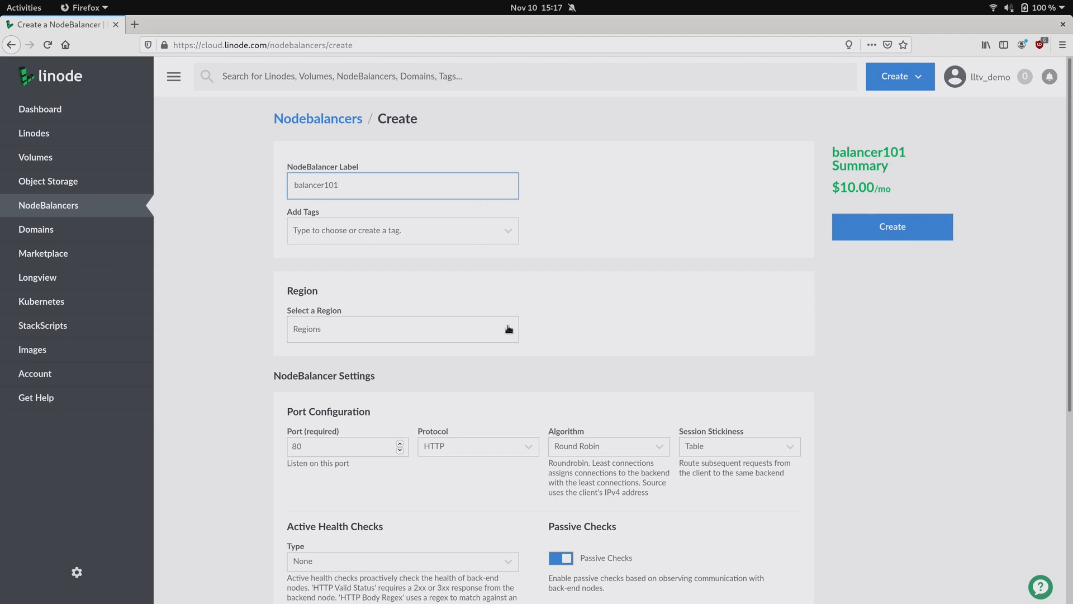
click(402, 329)
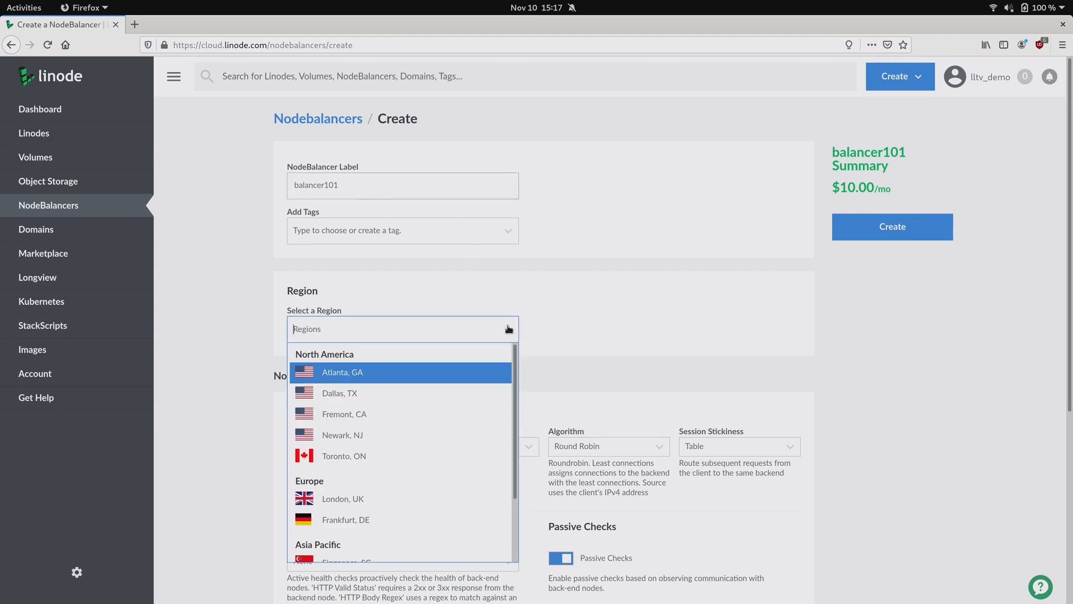
mouse_move(342, 435)
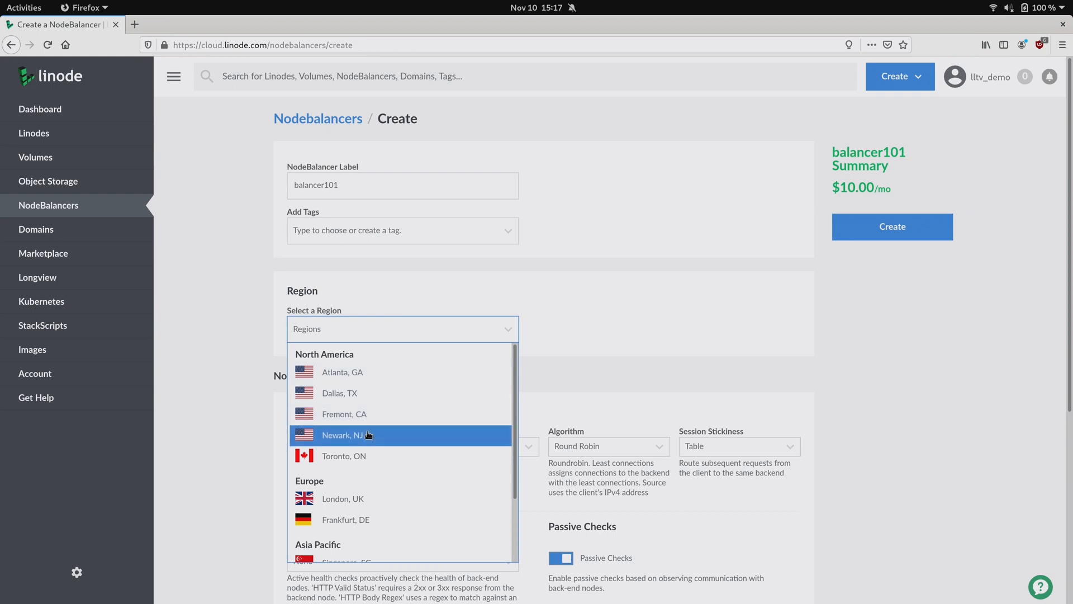
click(342, 435)
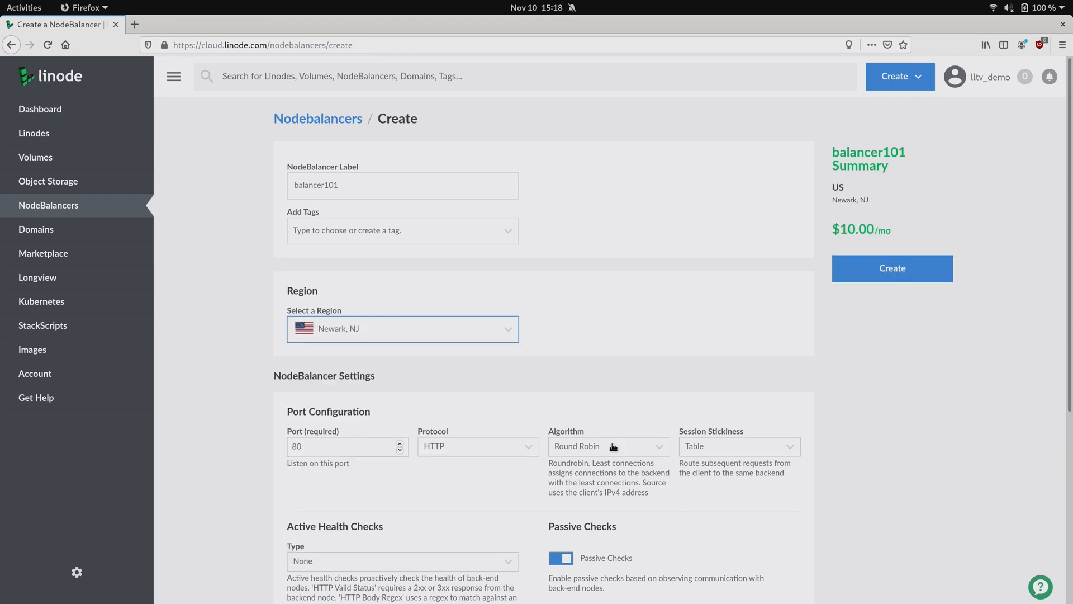
Review the balancing algorithms and set port 80 session stickiness to HTTP Cookie.
scroll(down, 3)
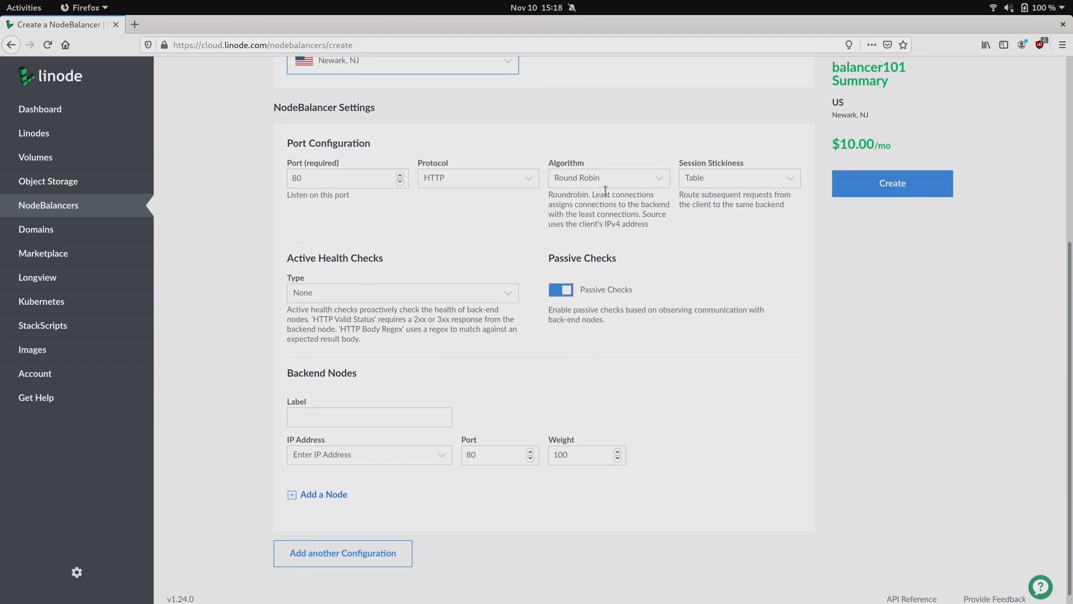
mouse_move(609, 475)
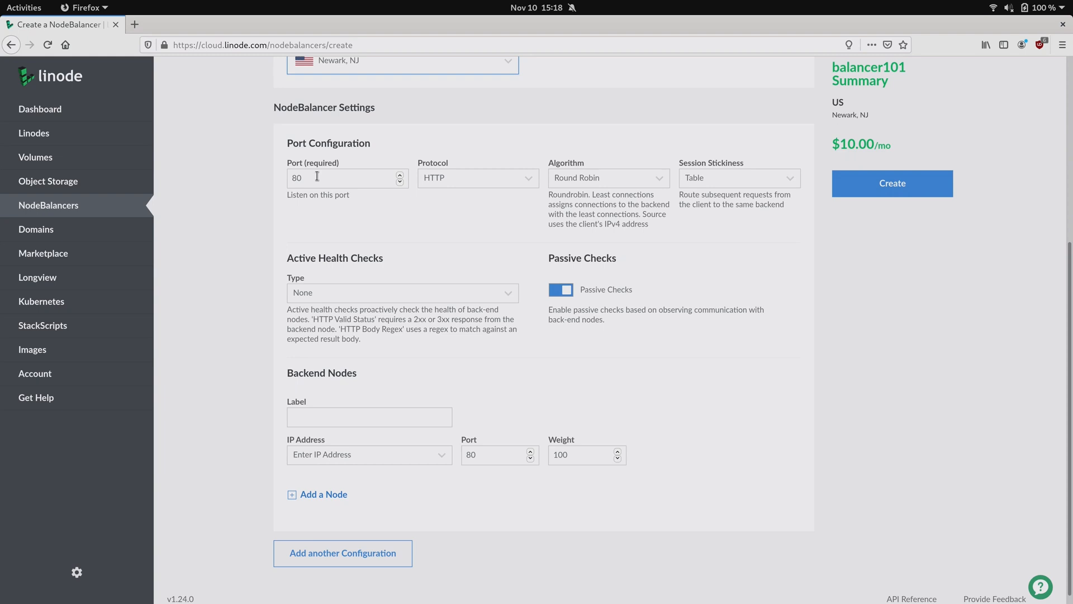
mouse_move(490, 190)
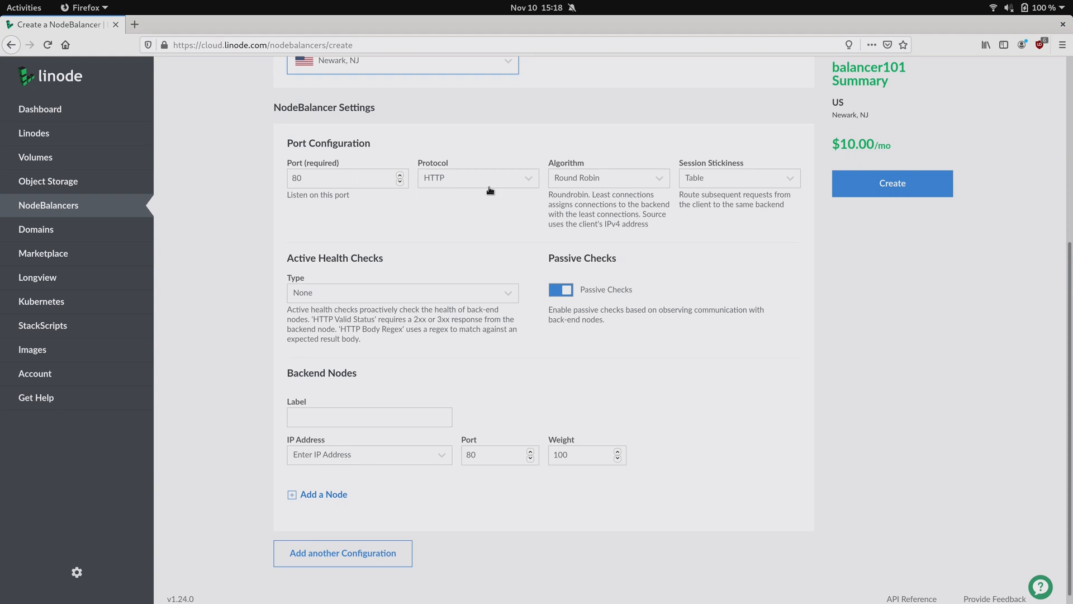
mouse_move(661, 187)
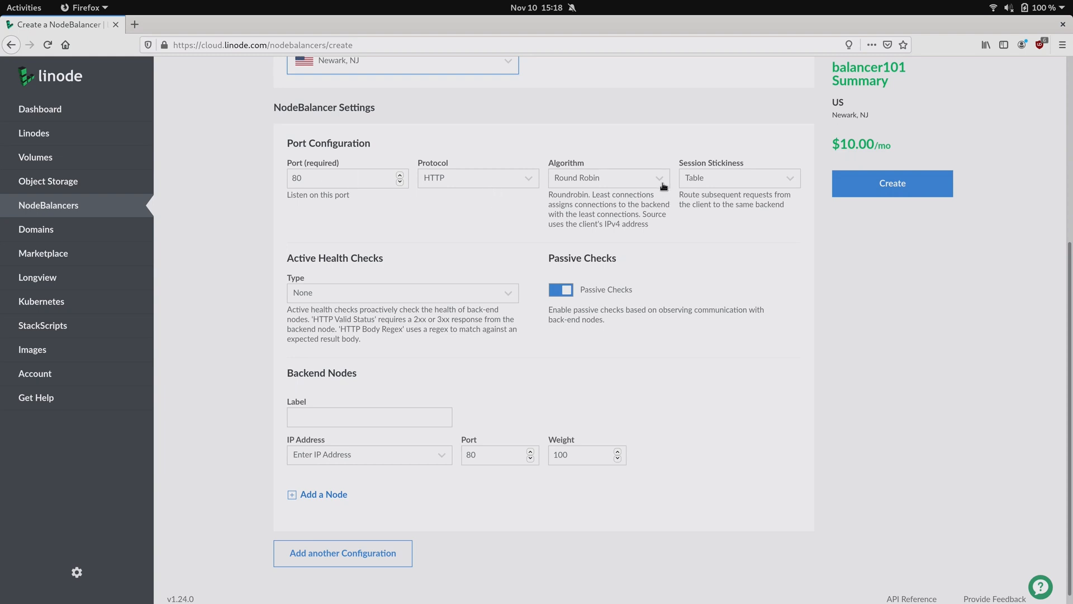
click(608, 178)
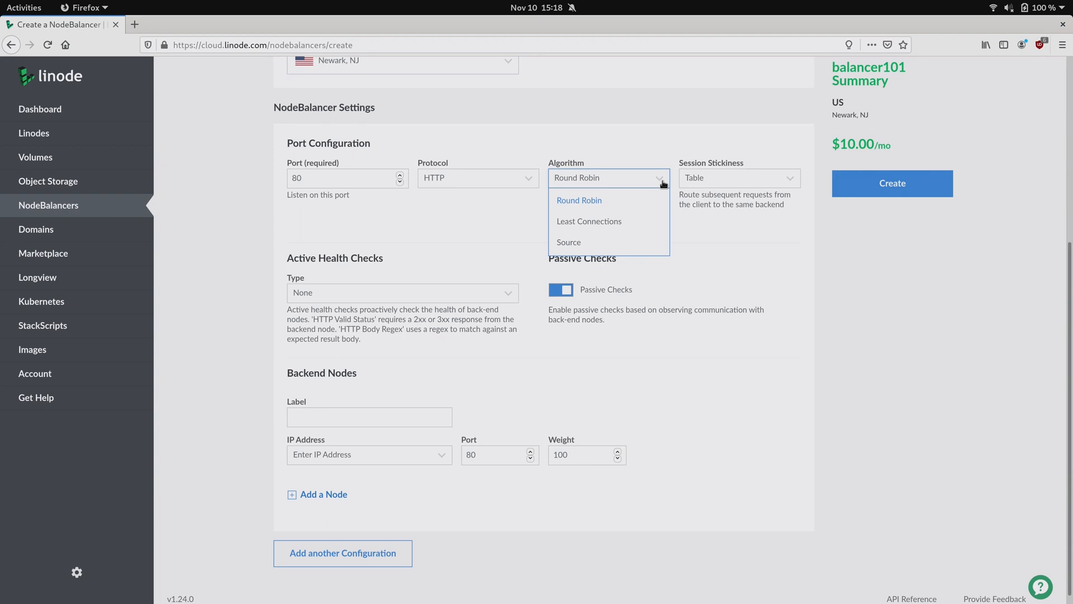
mouse_move(765, 192)
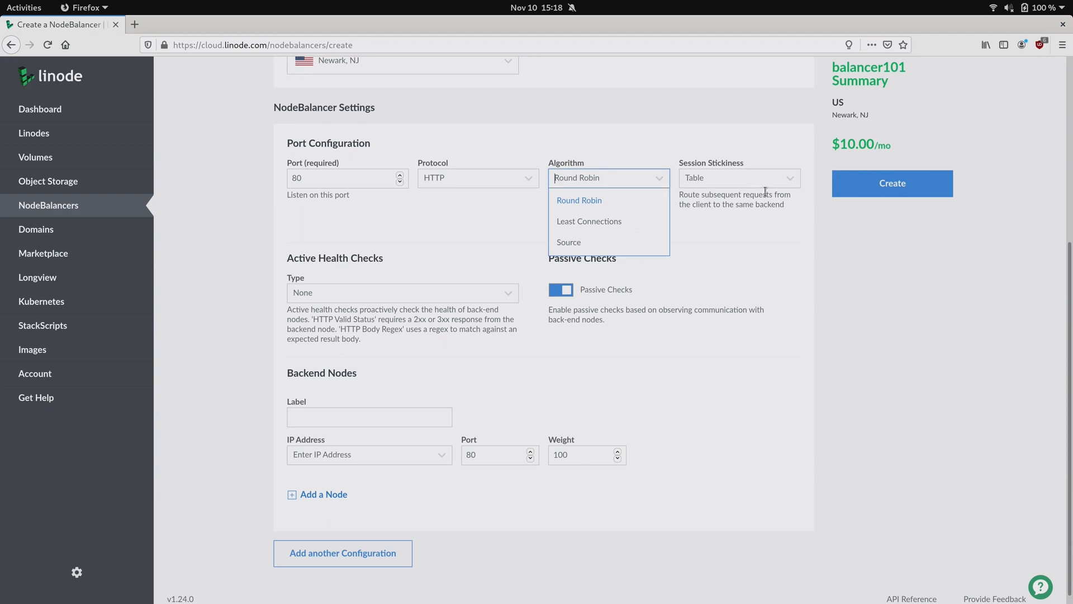
click(738, 177)
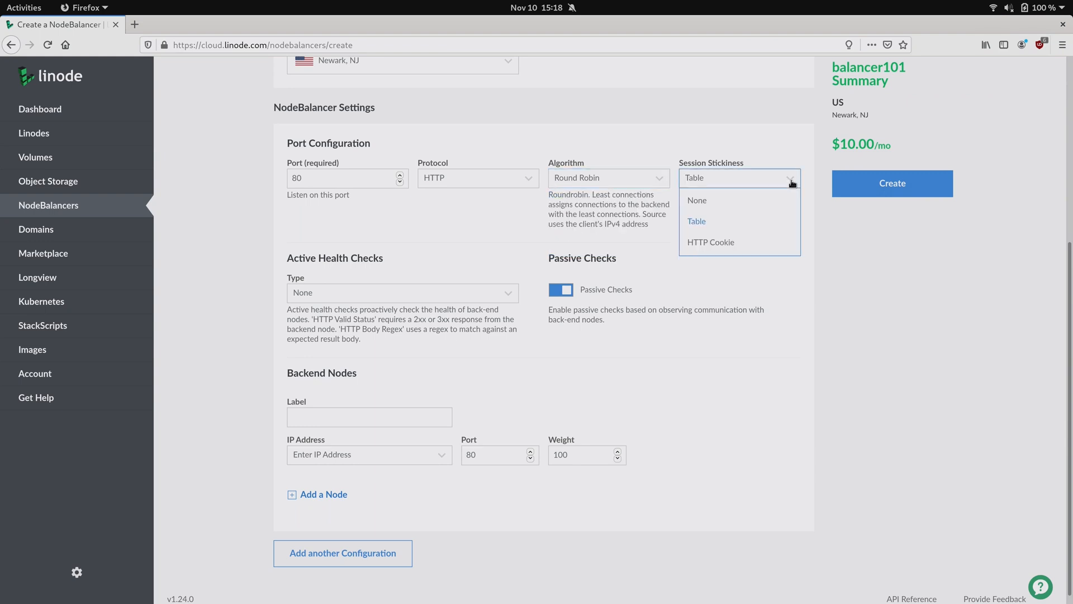
click(695, 220)
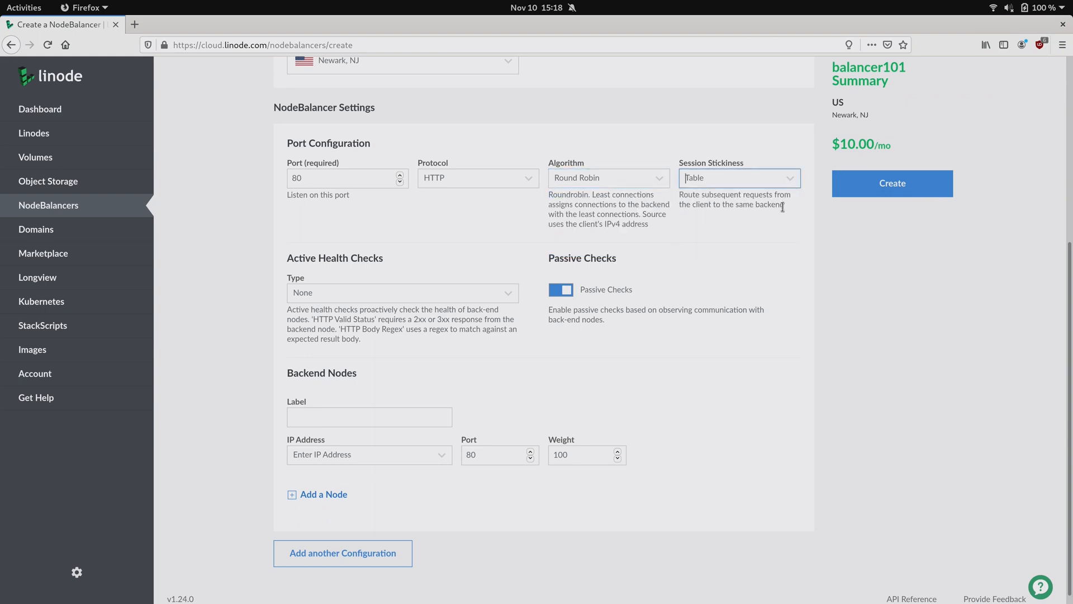
click(738, 178)
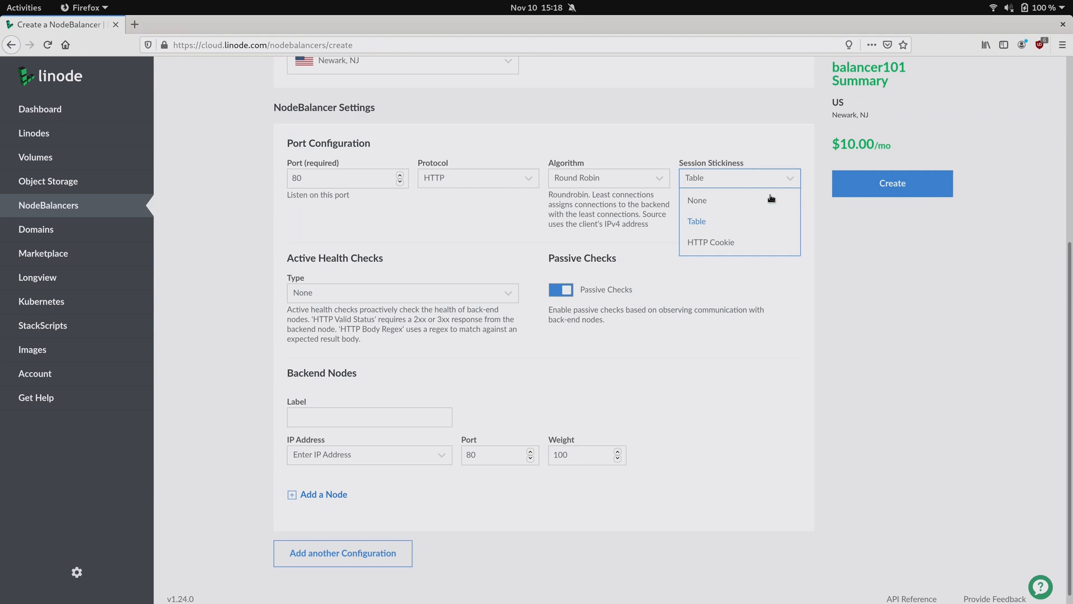
click(711, 242)
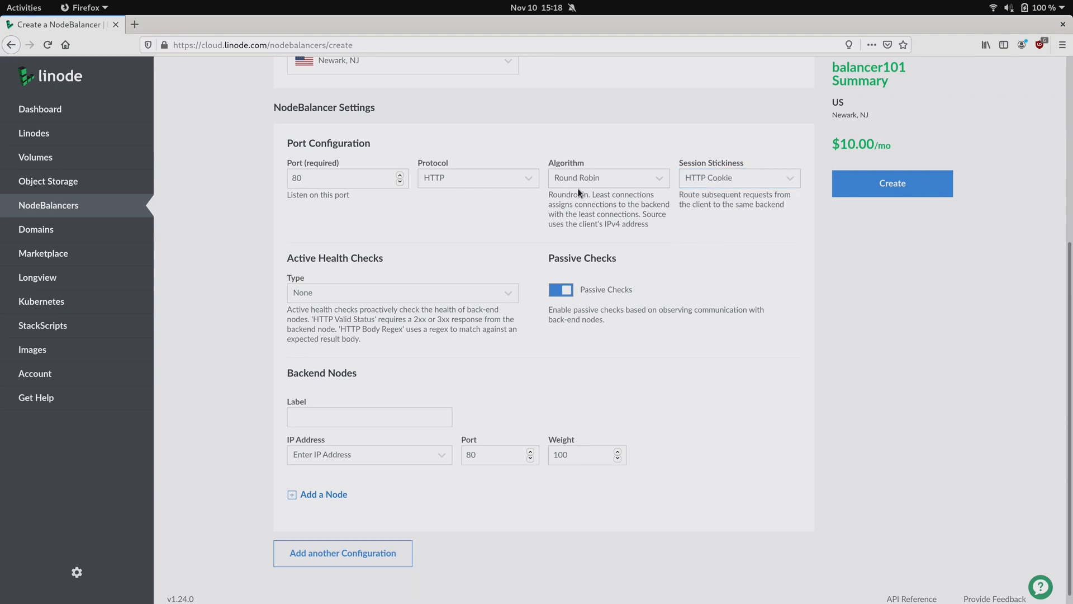
mouse_move(717, 276)
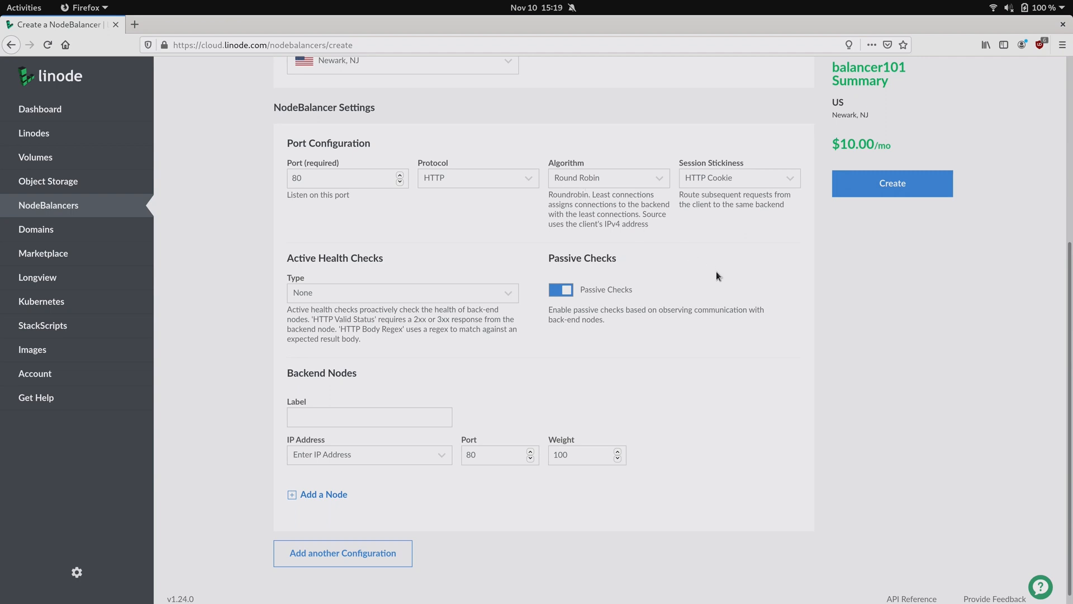
Use HTTP Status health checks (interval 5, timeout 3, attempts 2) with path '/'.
click(402, 292)
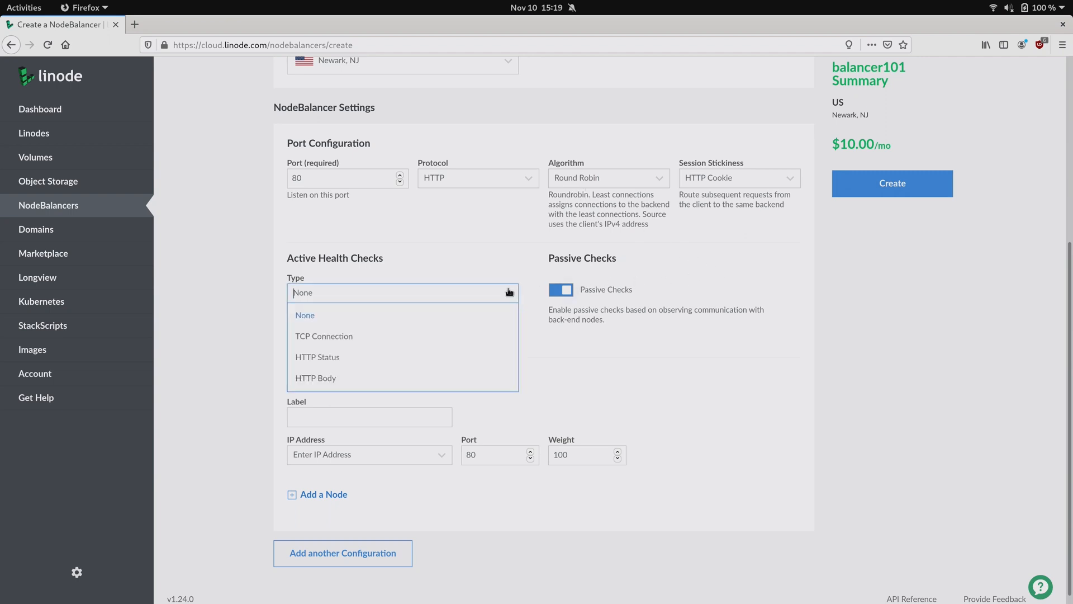
click(317, 357)
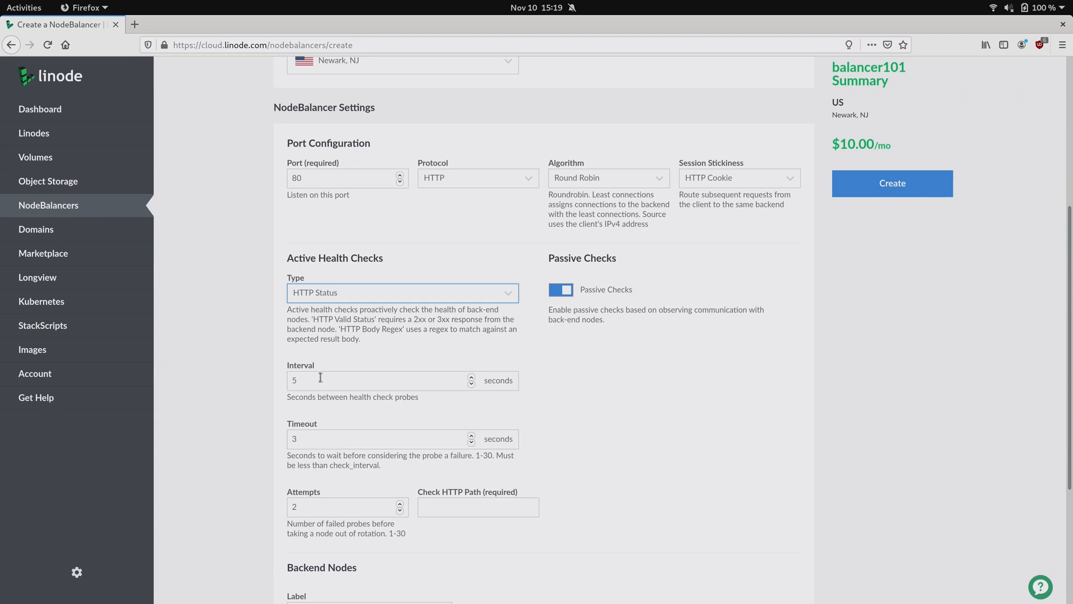
scroll(down, 3)
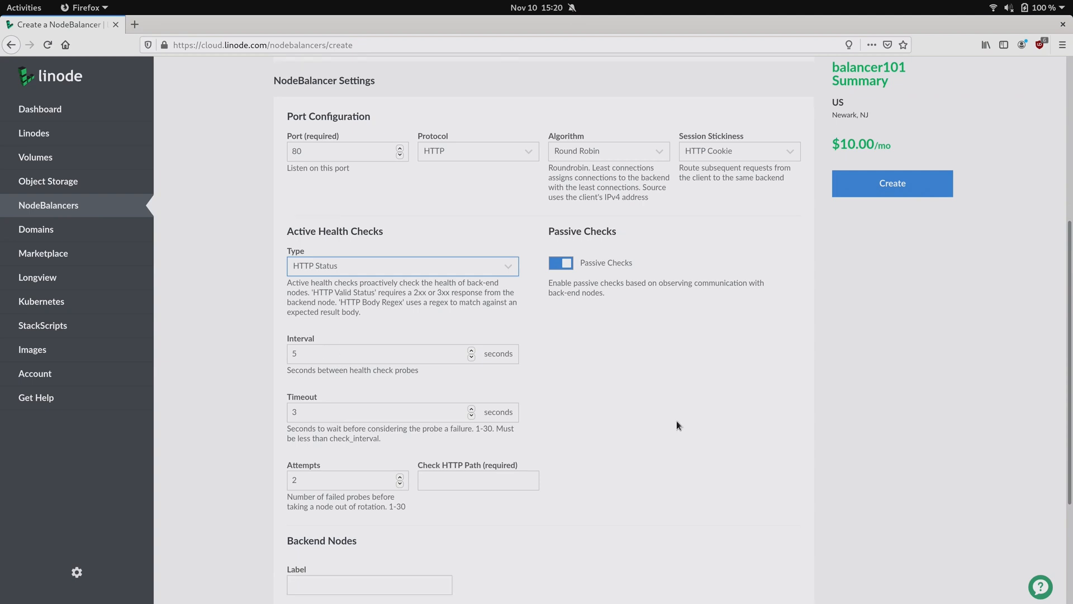
scroll(down, 3)
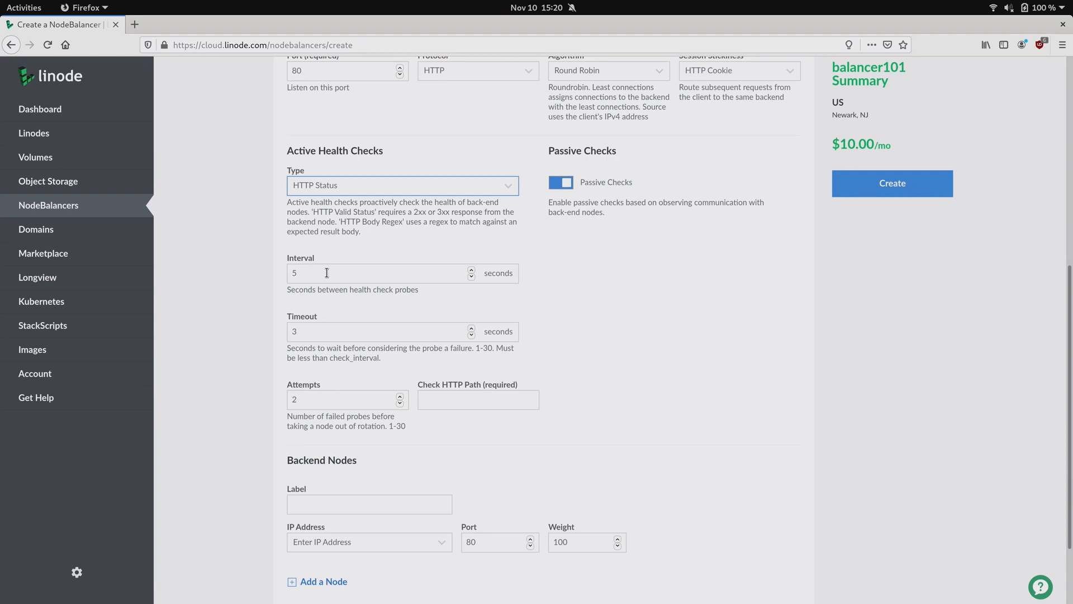
mouse_move(333, 332)
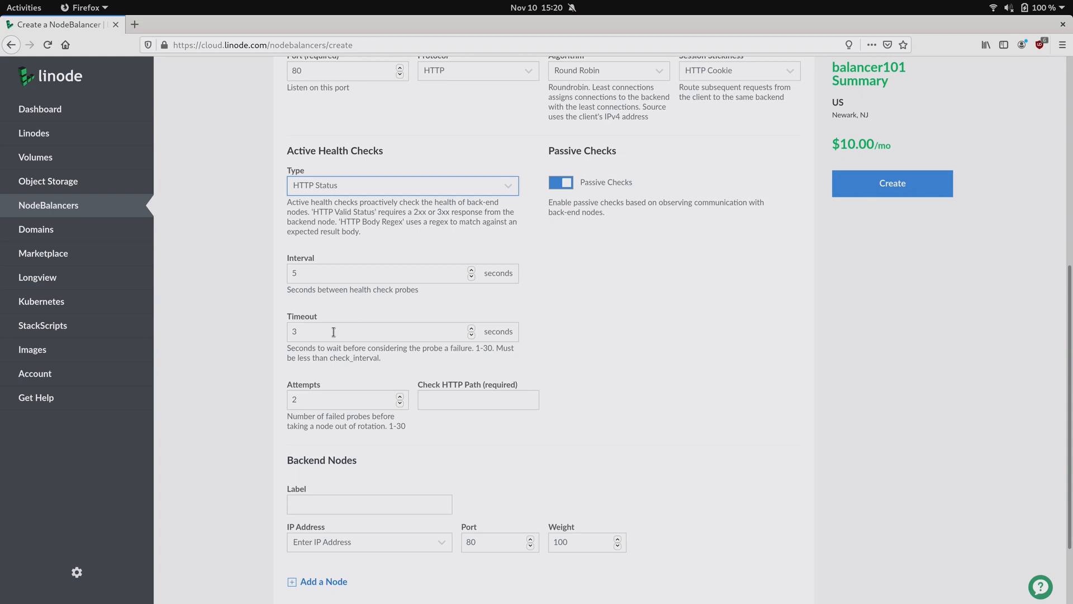
scroll(down, 3)
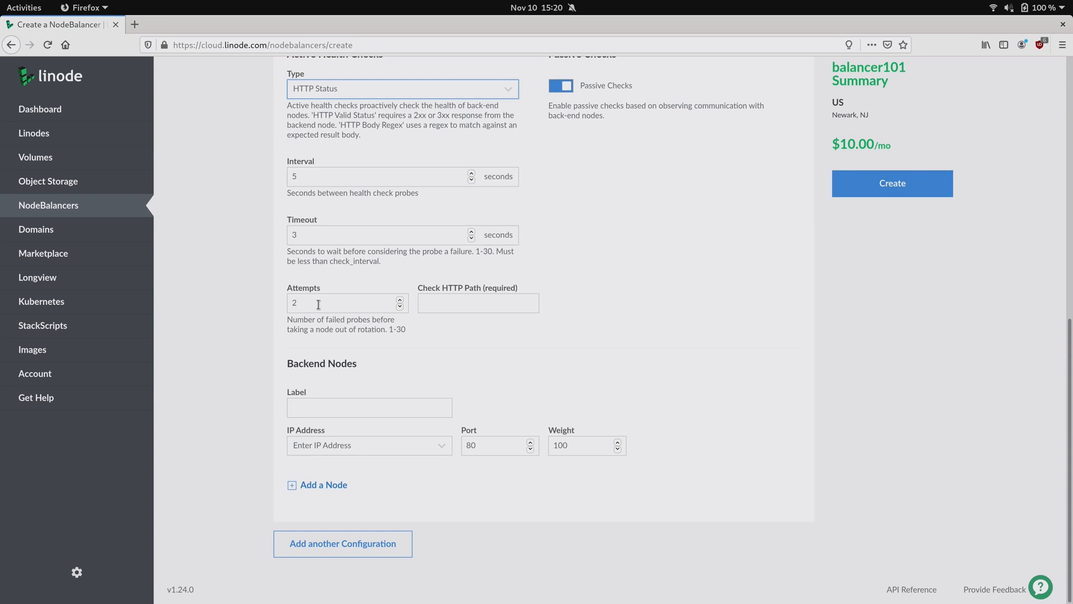
mouse_move(266, 352)
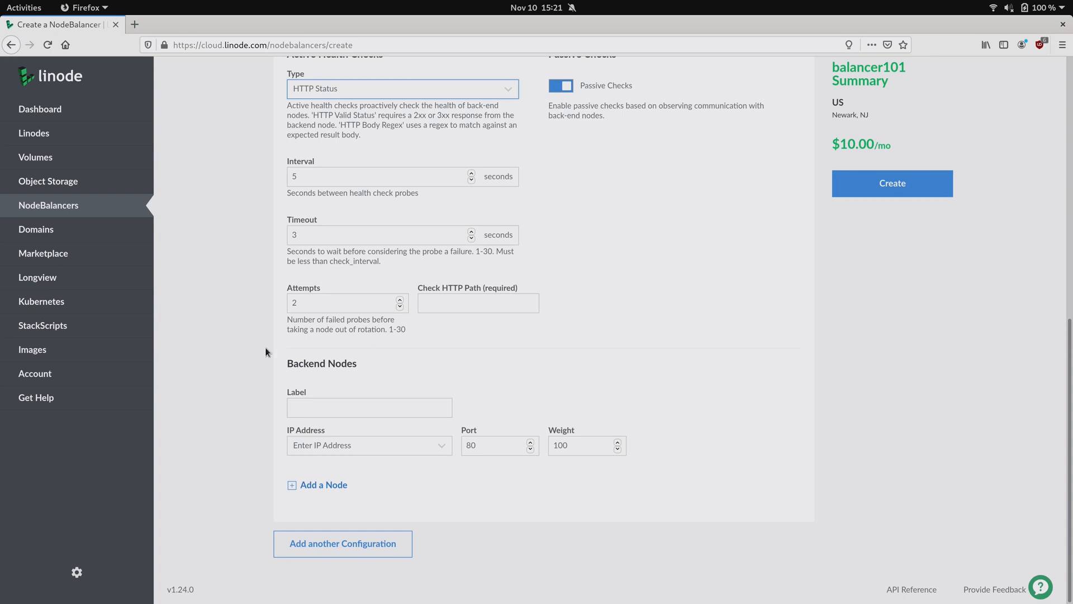
mouse_move(347, 322)
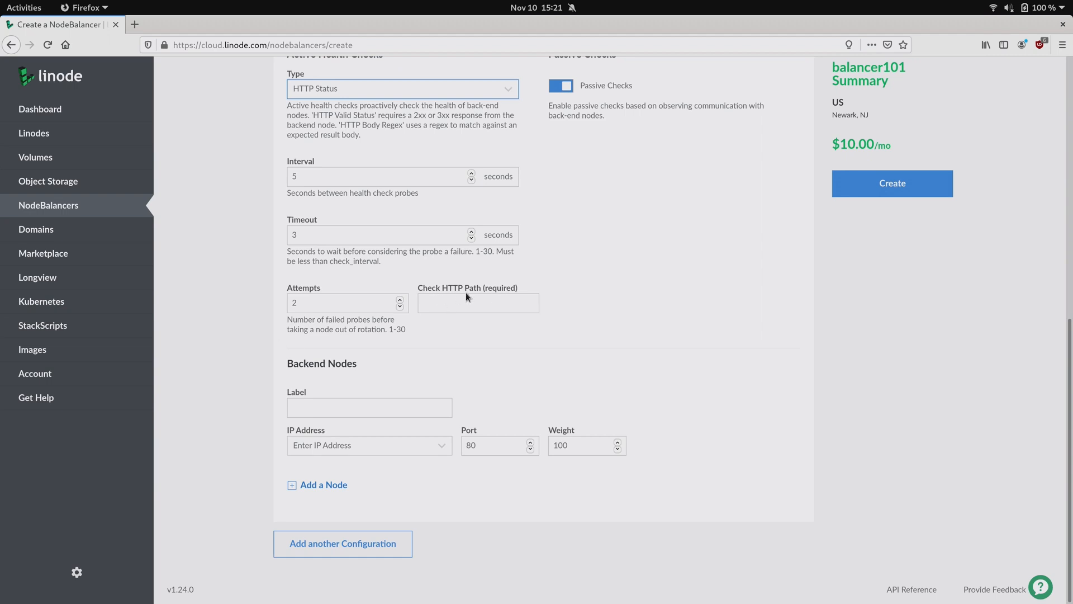
click(478, 302)
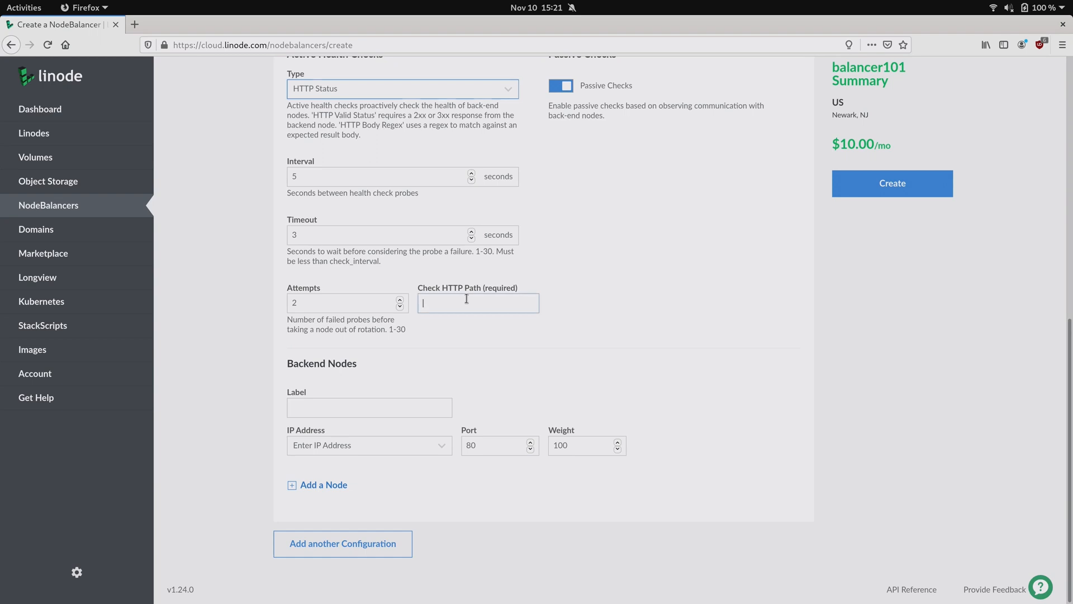
text(/)
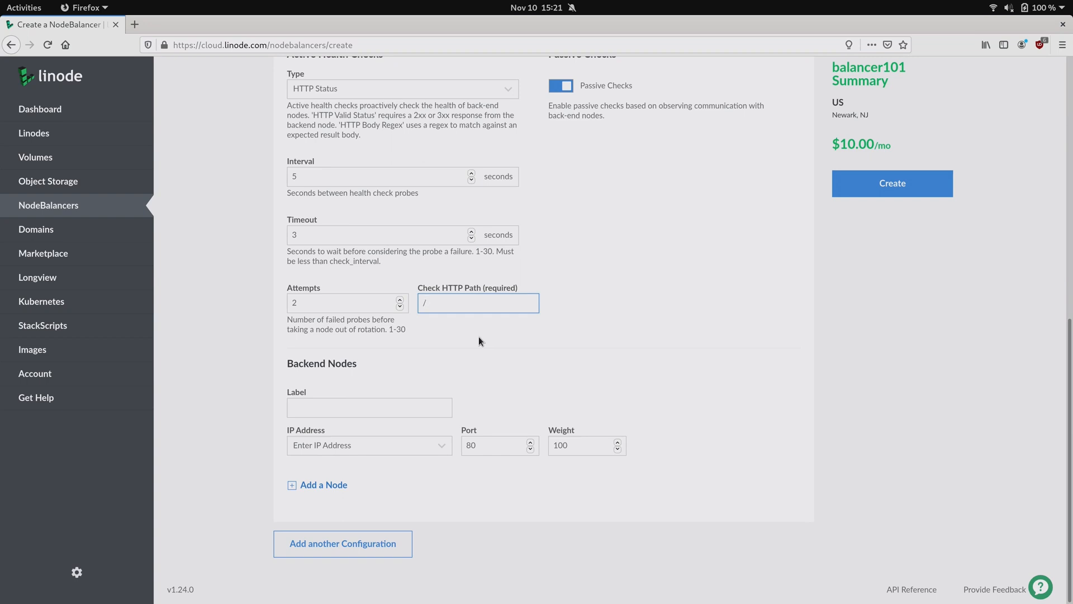
mouse_move(450, 336)
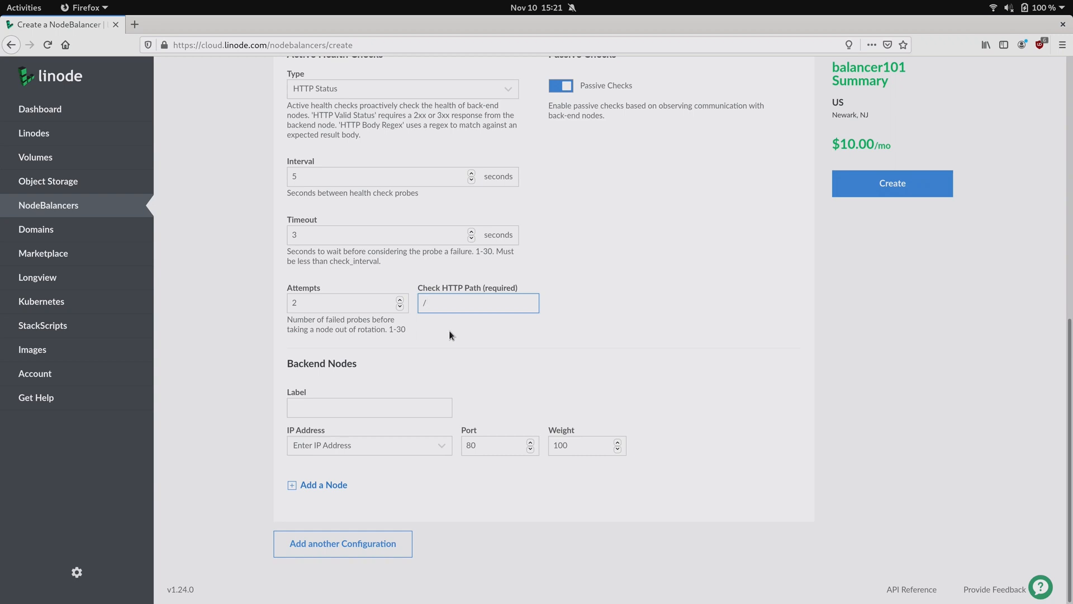
Label the first backend node 'nb-example'.
click(369, 407)
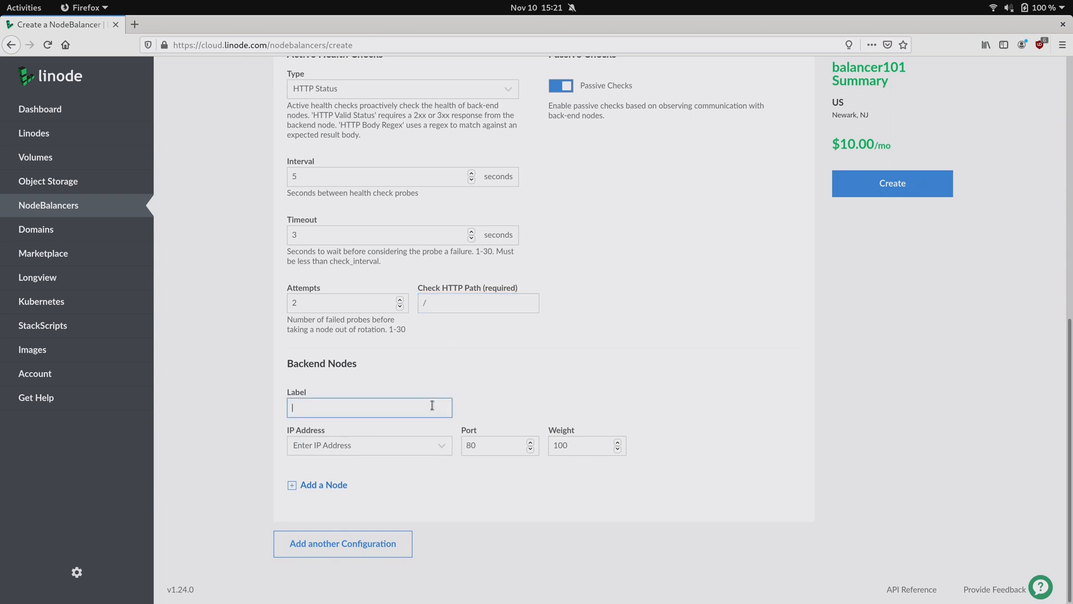
mouse_move(420, 408)
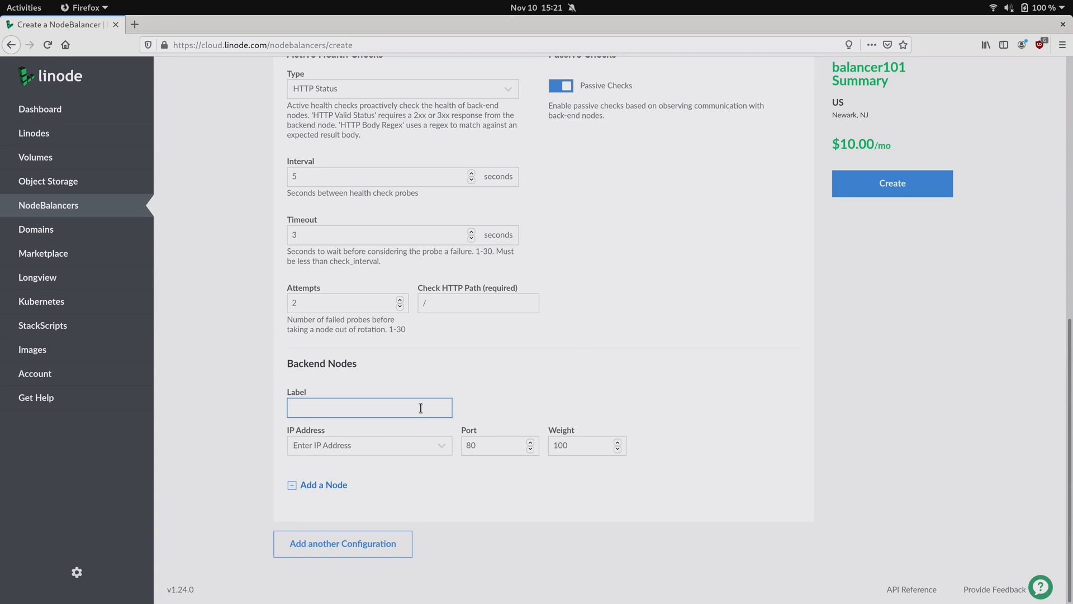
text(nb-ex)
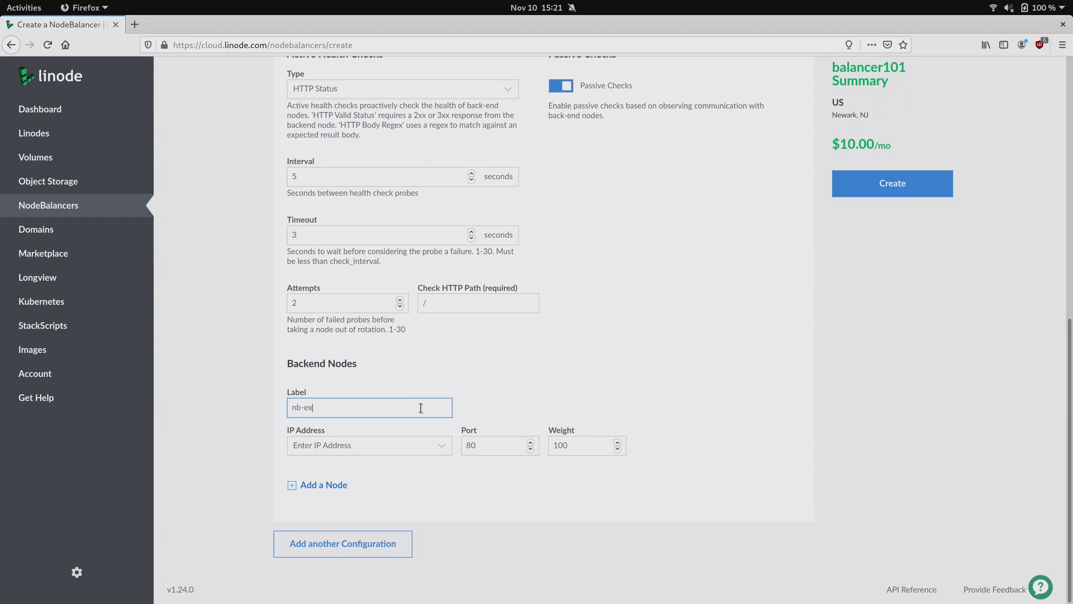
text(ample)
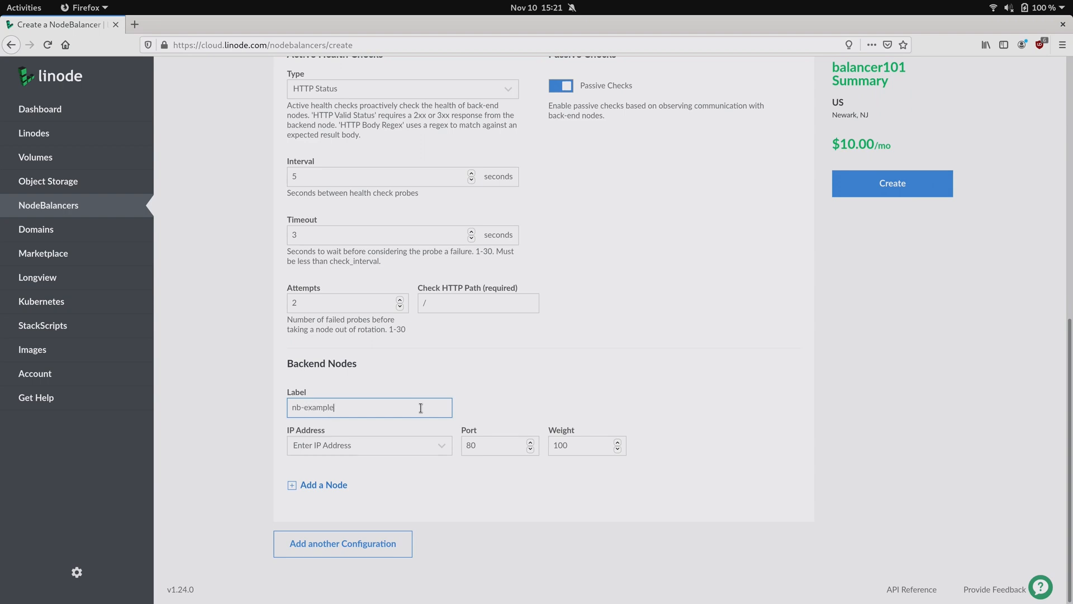
Bring up the Linodes list in a second tab and switch to it.
click(370, 445)
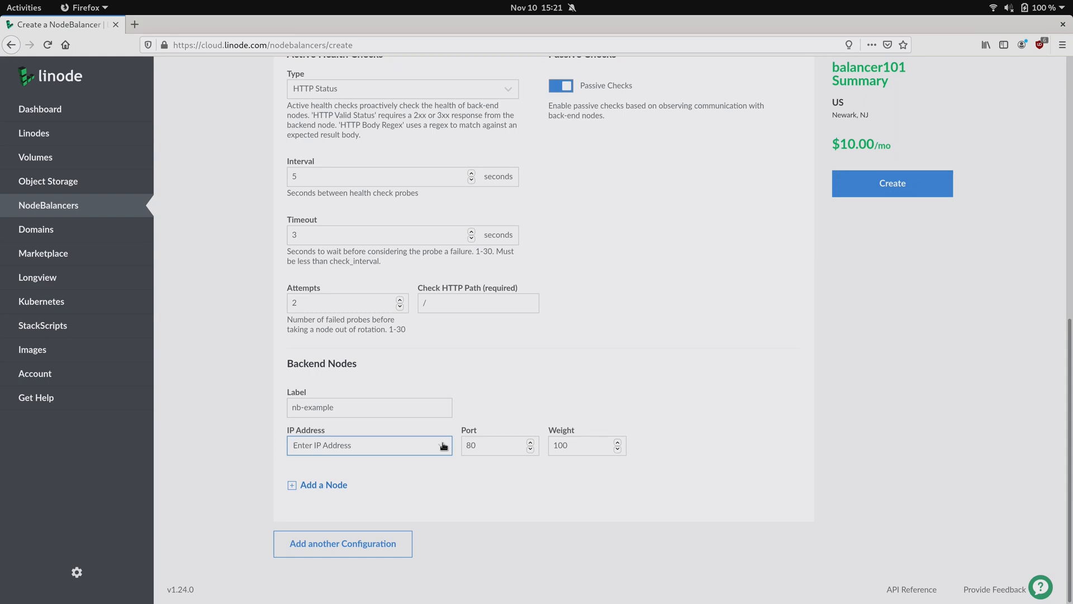
click(370, 445)
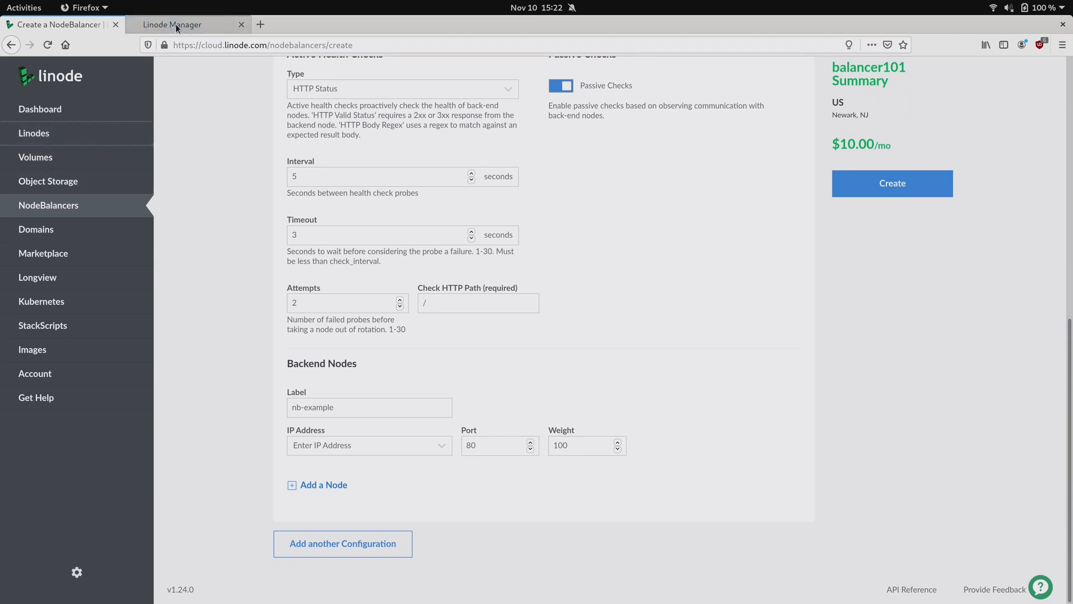
click(173, 24)
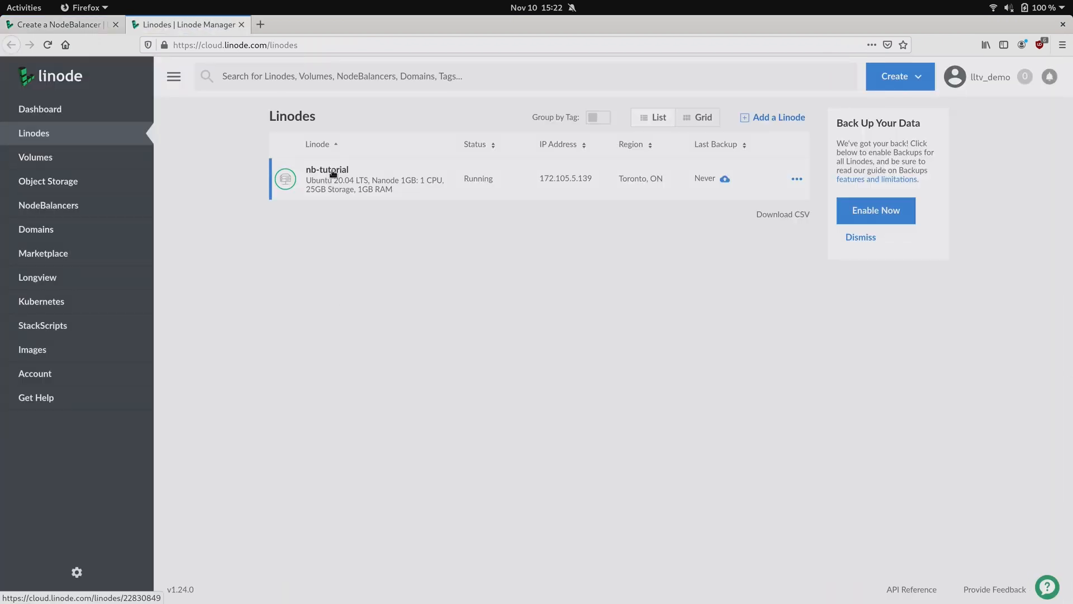
Allocate private IPv4 192.168.136.193 to nb-tutorial and select it for copying.
click(327, 170)
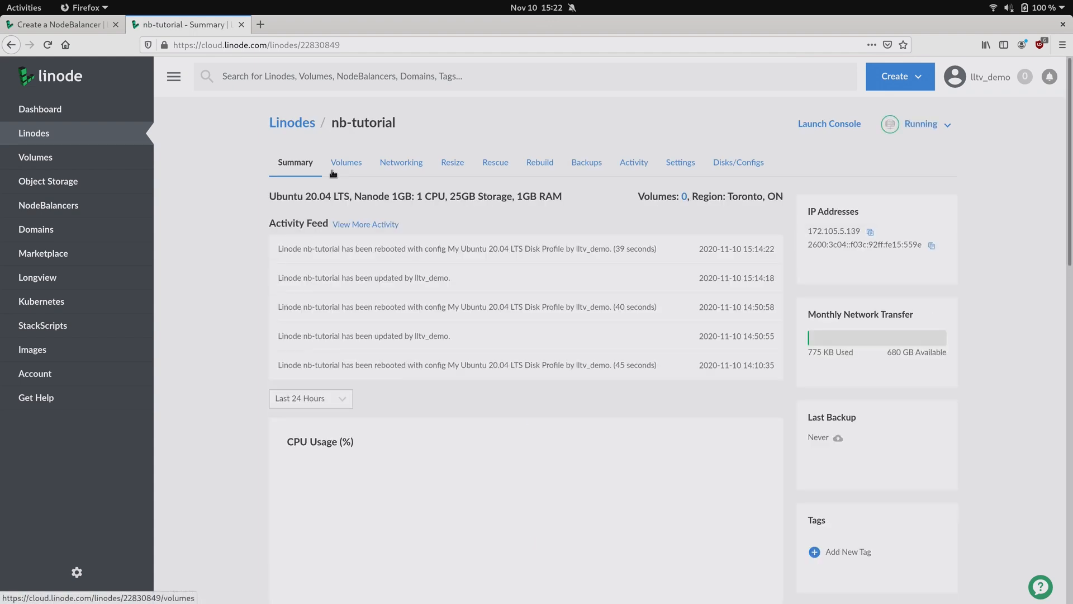
click(400, 162)
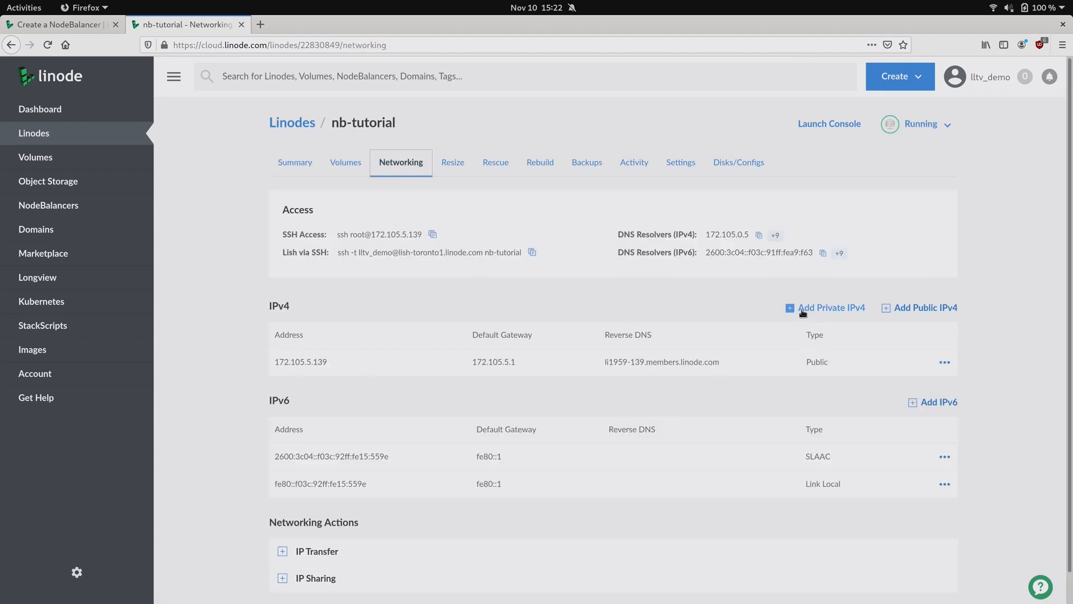
click(832, 308)
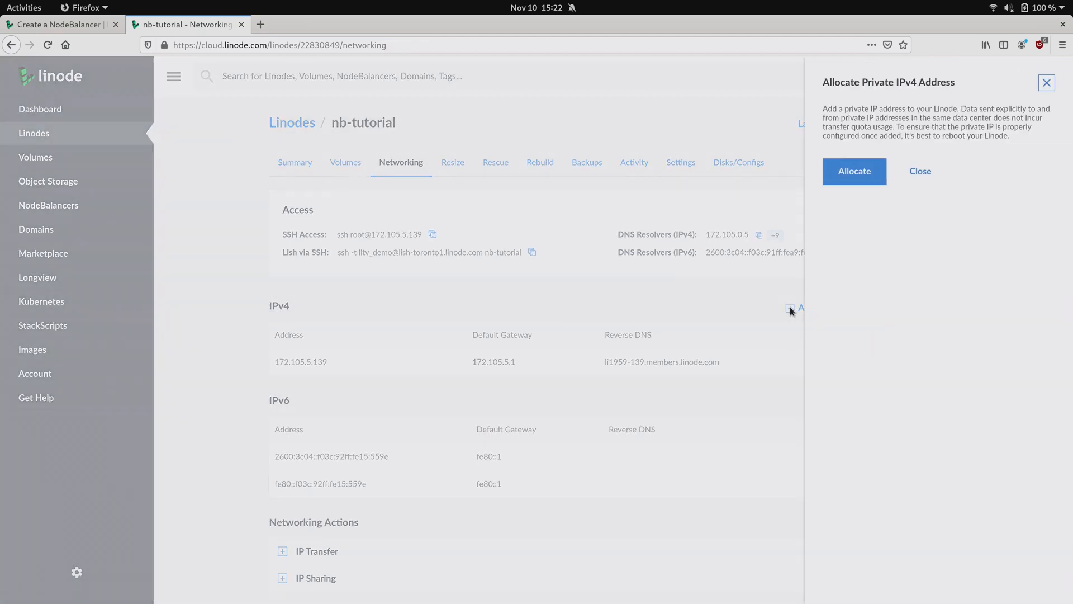
mouse_move(855, 171)
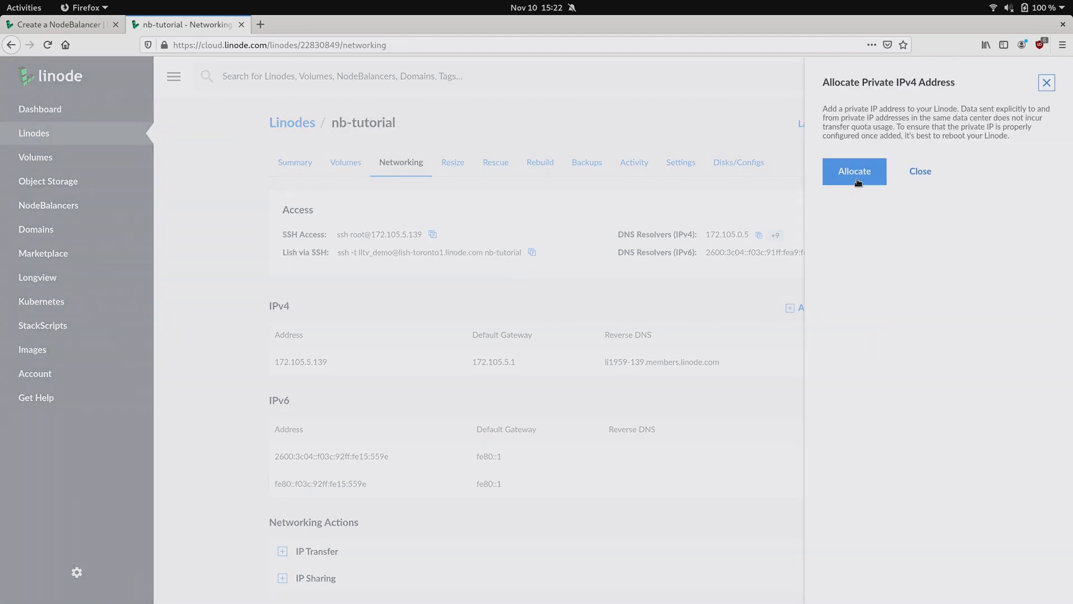
click(854, 171)
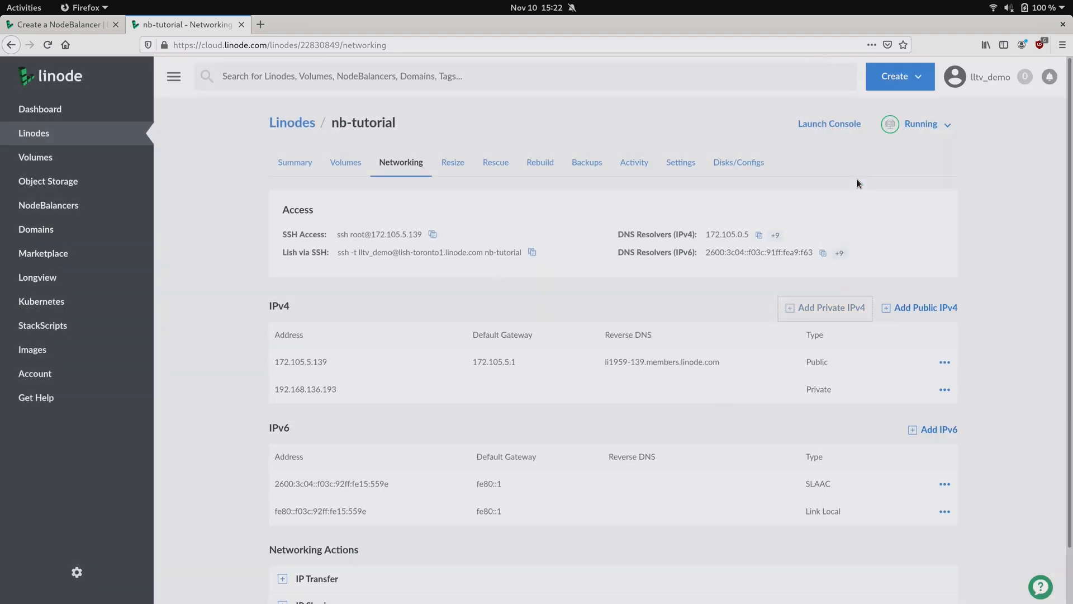
mouse_move(313, 403)
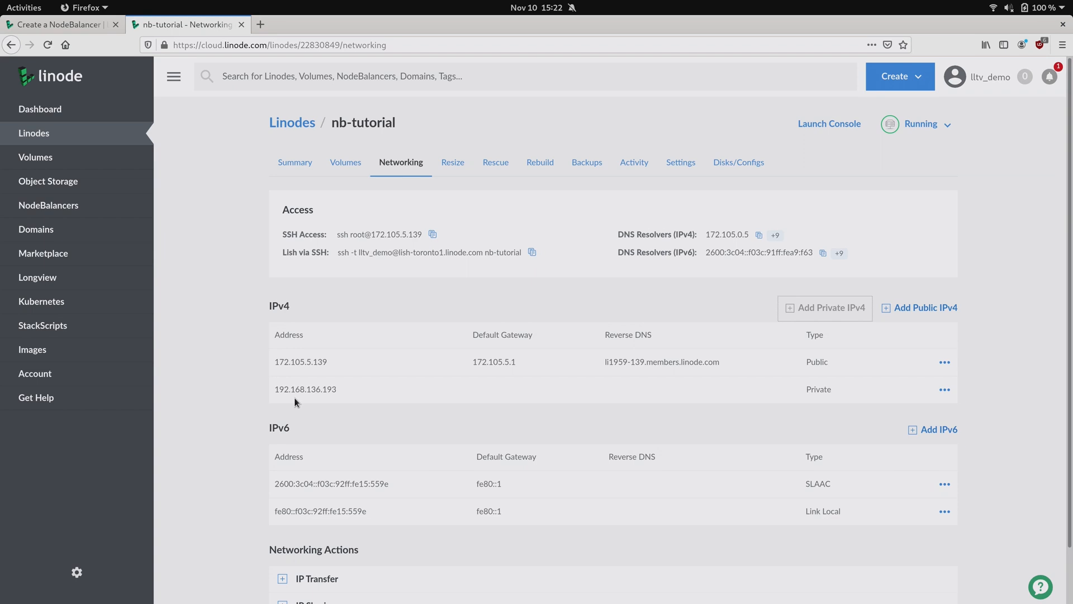
double_click(295, 389)
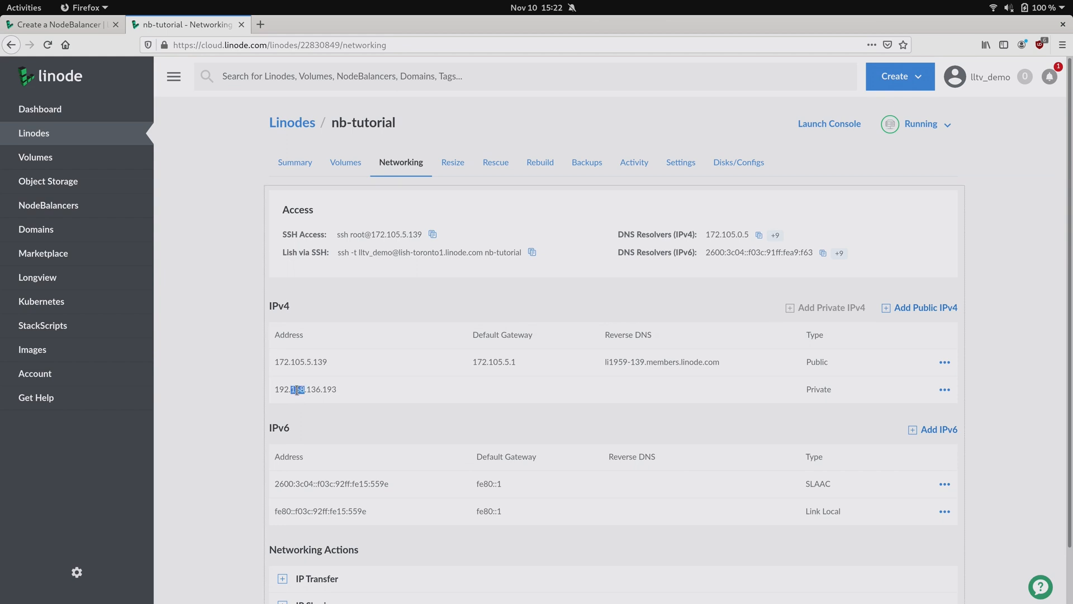
mouse_move(303, 400)
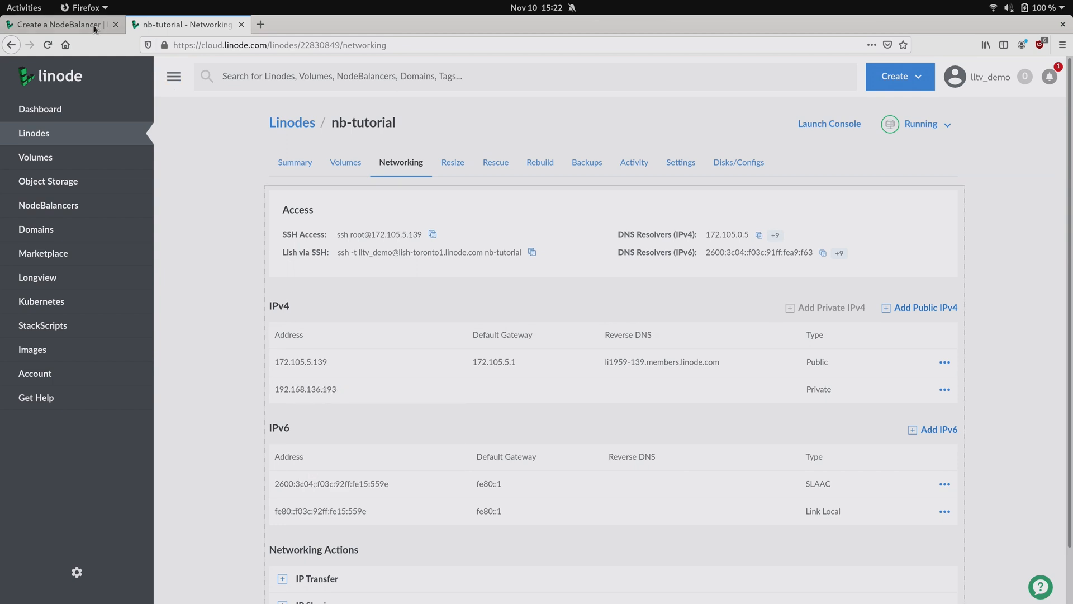
Create balancer101 with backend node 192.168.136.193:80, then return to nb-tutorial.
click(58, 24)
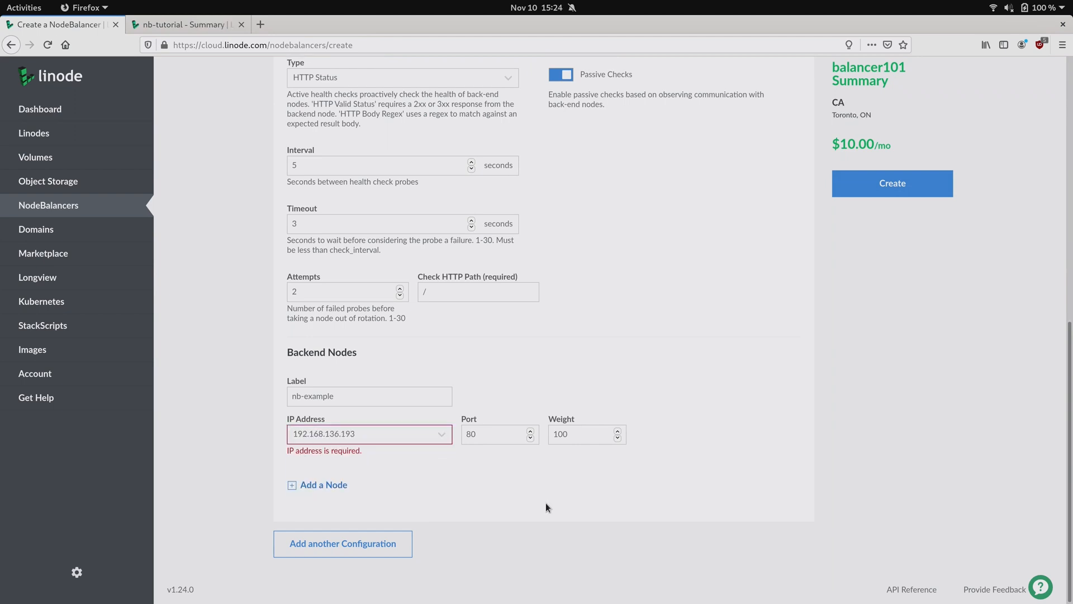
click(892, 182)
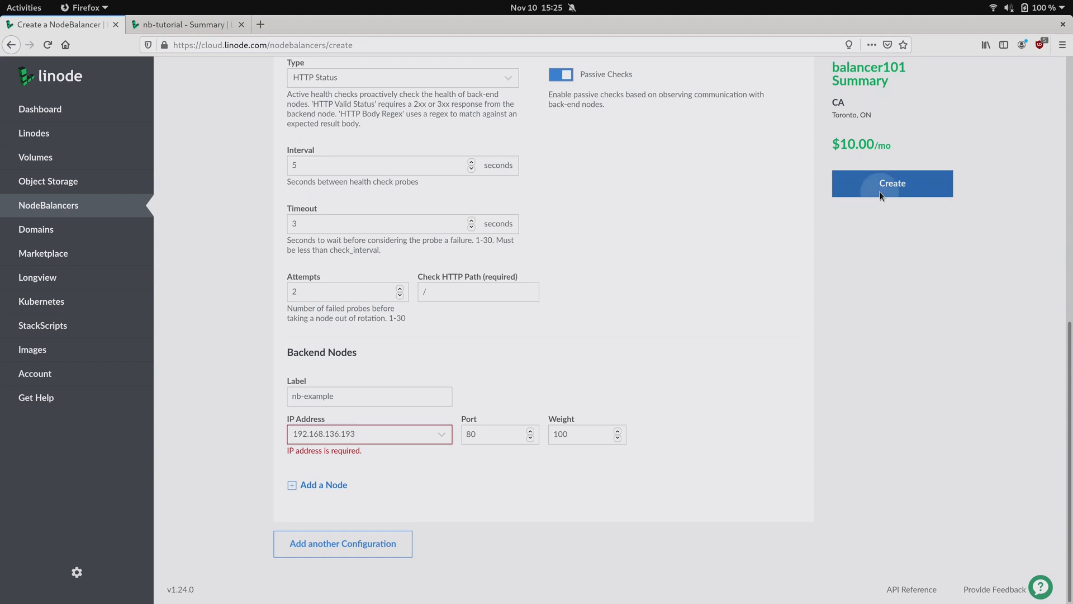
click(891, 183)
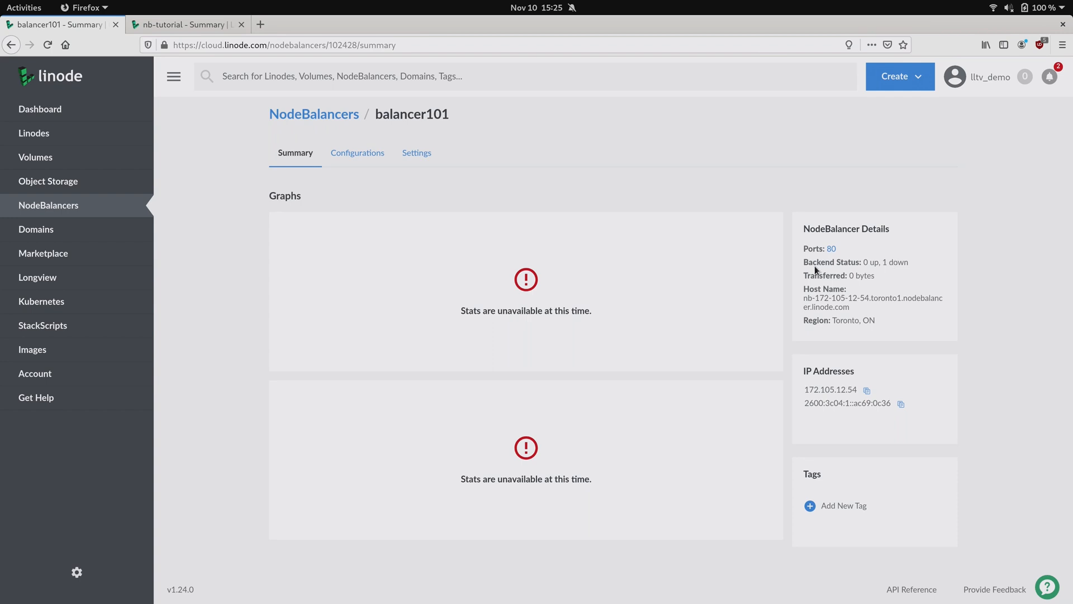
click(185, 25)
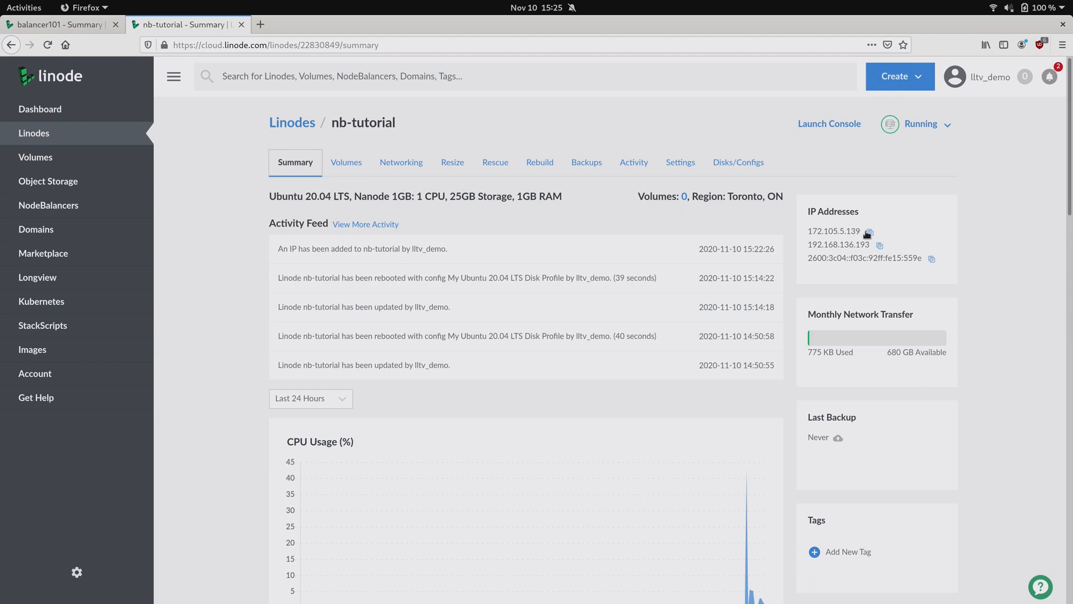
Copy nb-tutorial's public IP and SSH into the Linode.
click(869, 231)
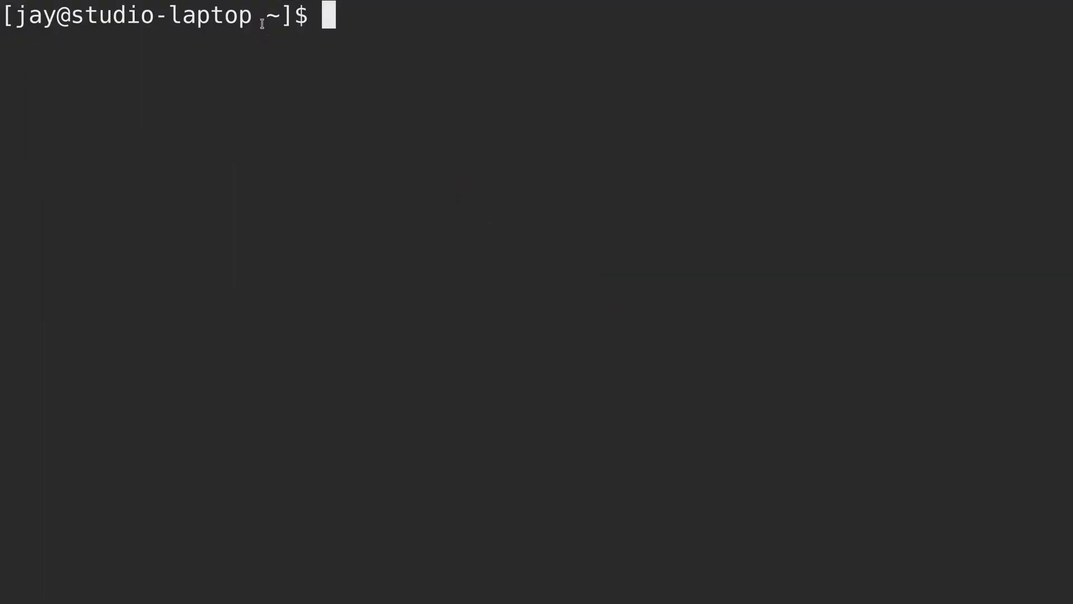
text(ssh root@)
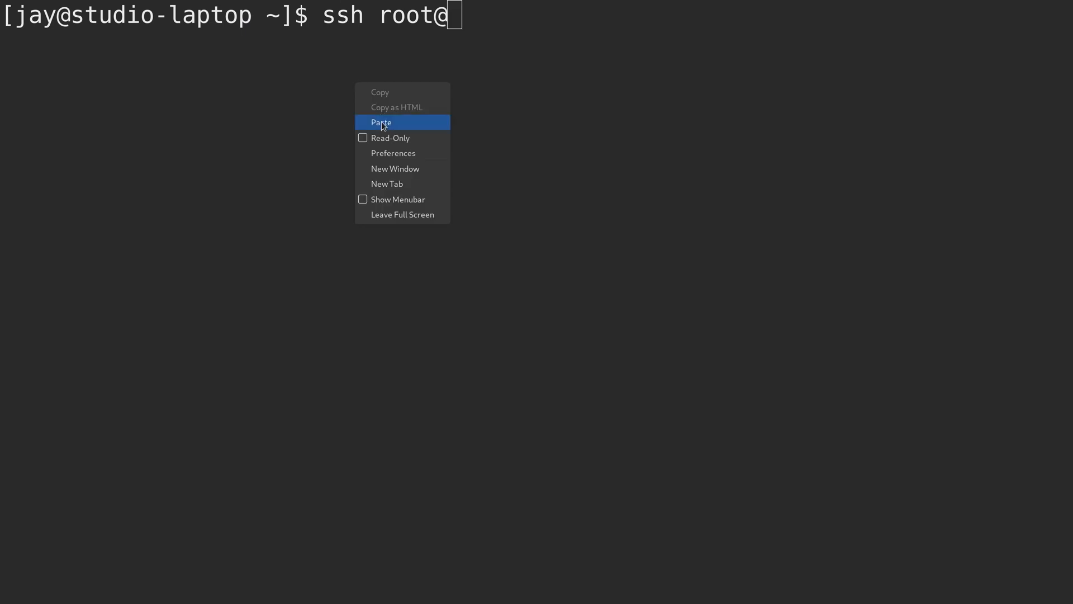
click(381, 122)
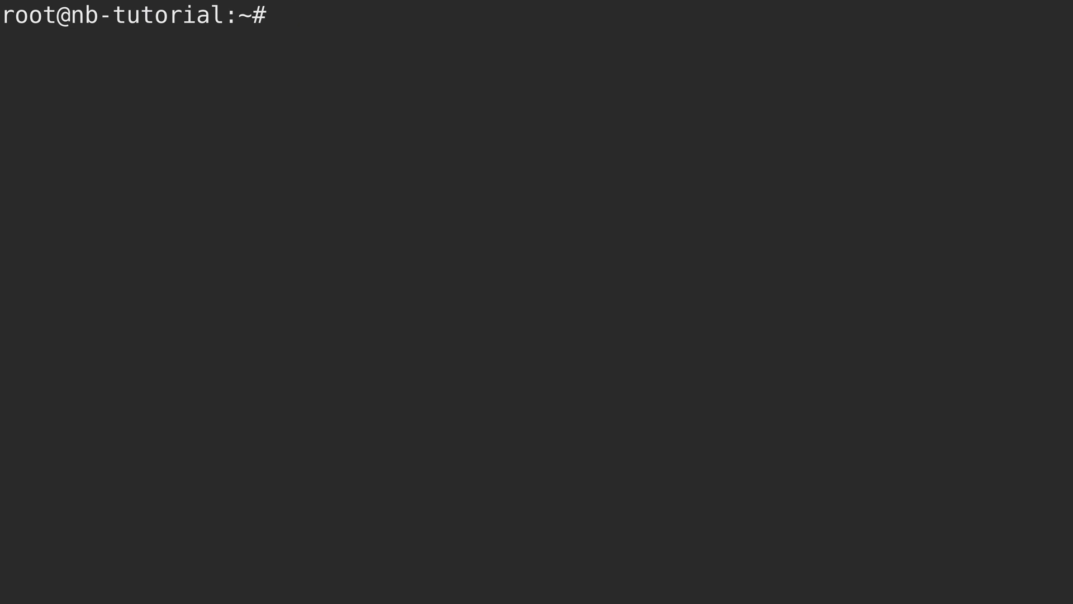
Install nginx with apt and confirm systemctl status shows it running.
text(a)
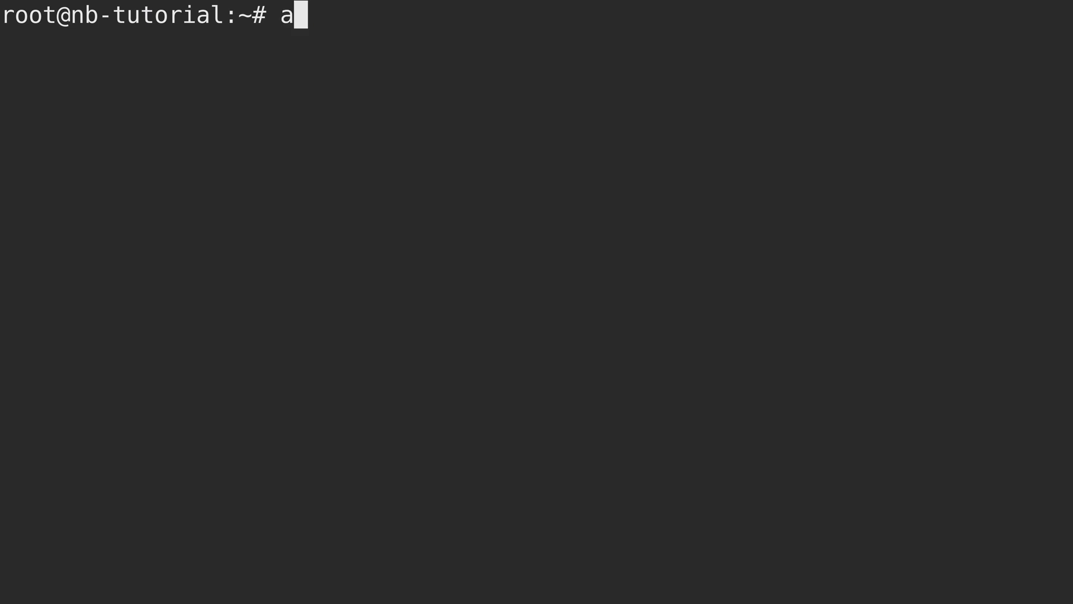
text(pt install nginx)
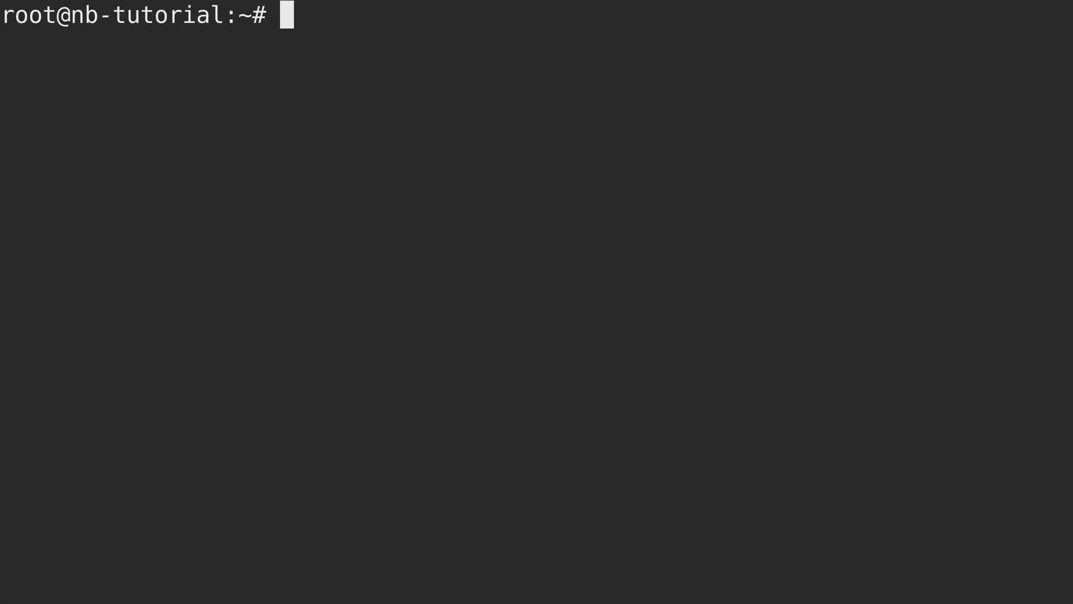
text(systemctl status)
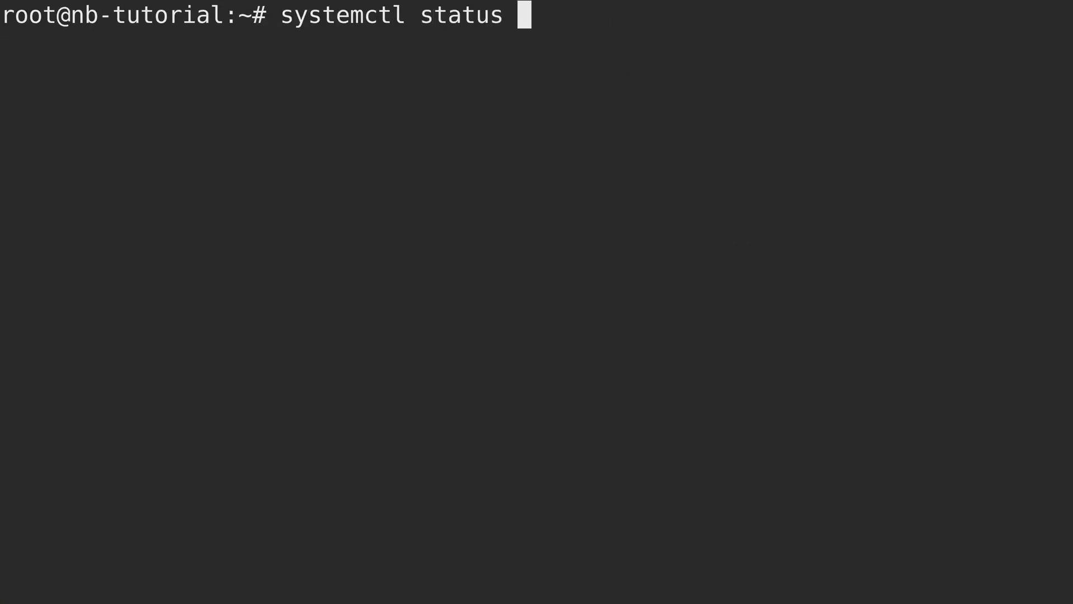
text(nginx)
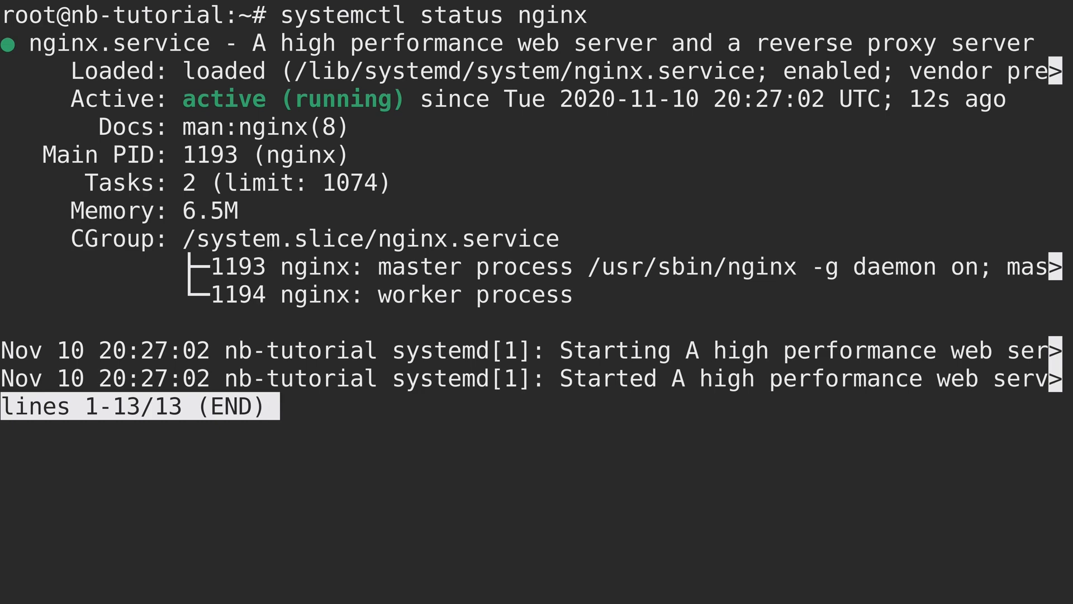
key(q)
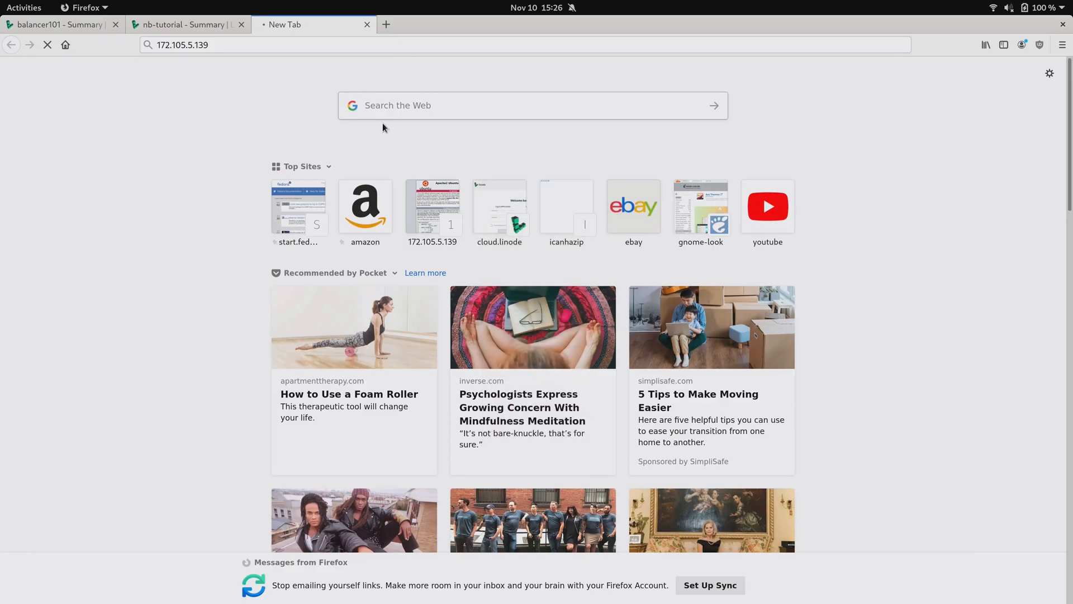
Load 172.105.5.139 in a new Firefox tab to view the default page.
click(181, 45)
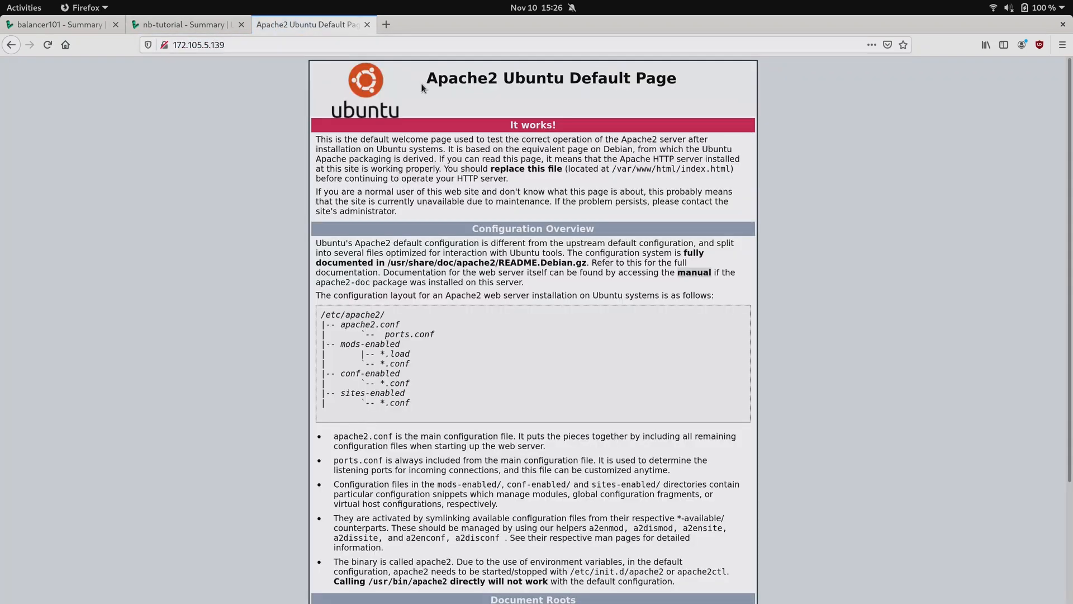
double_click(461, 78)
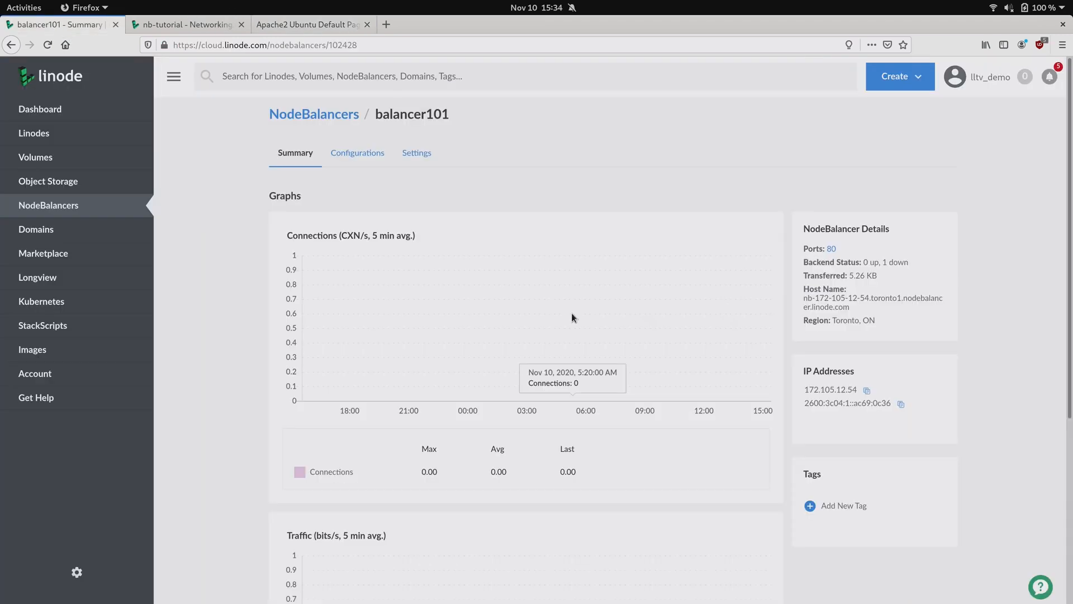
mouse_move(229, 385)
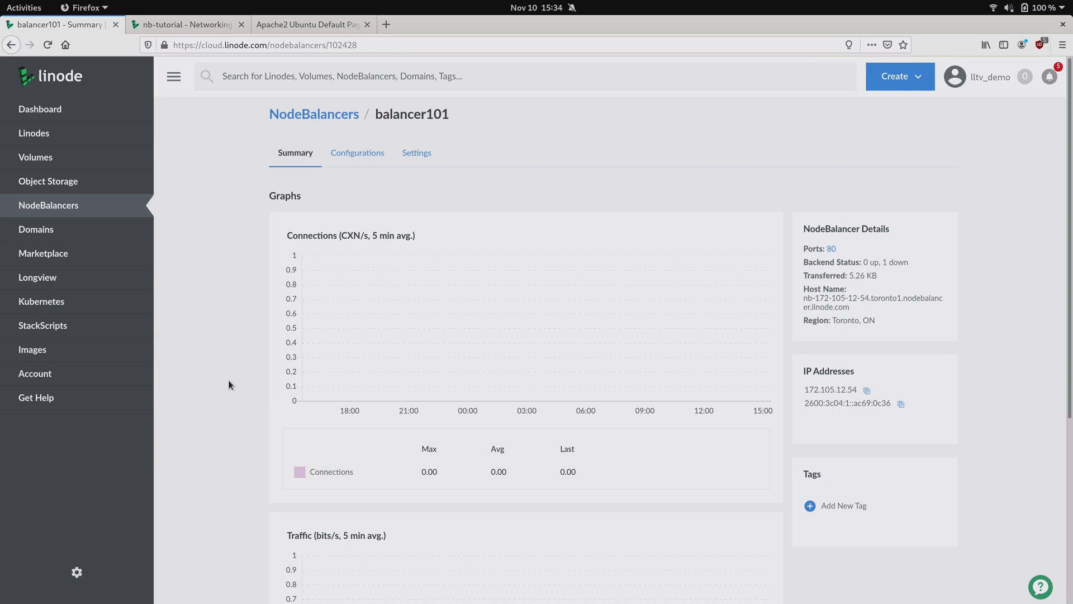
mouse_move(580, 552)
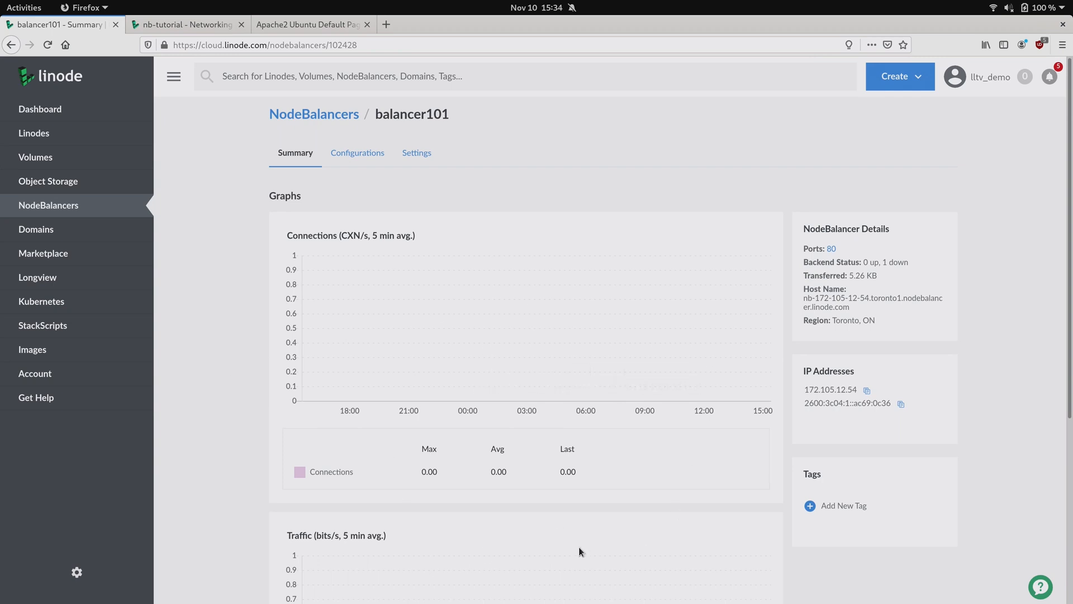
mouse_move(881, 263)
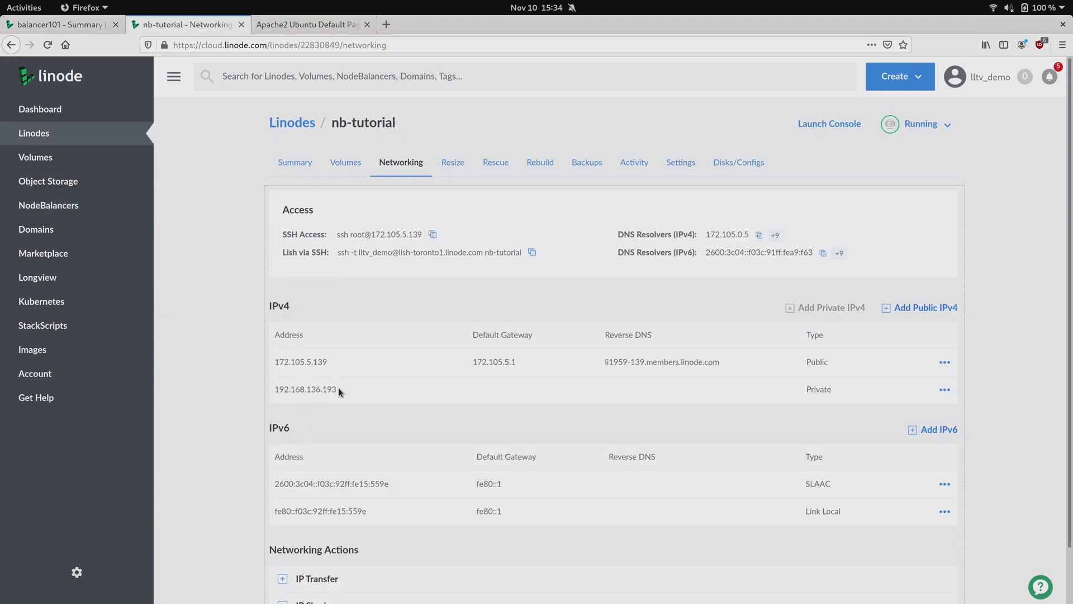
Select nb-tutorial's private IPv4 address 192.168.136.193 on its Networking page.
double_click(305, 389)
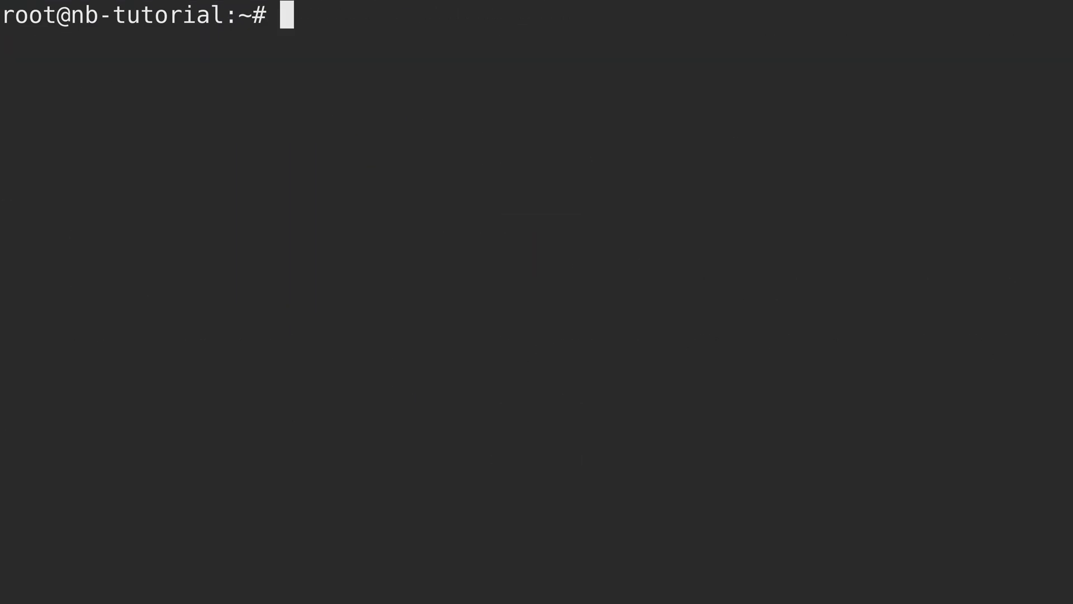
Add '192.168.136.193 localhost' to /etc/hosts with sudo nano and save it.
text(sudo nano)
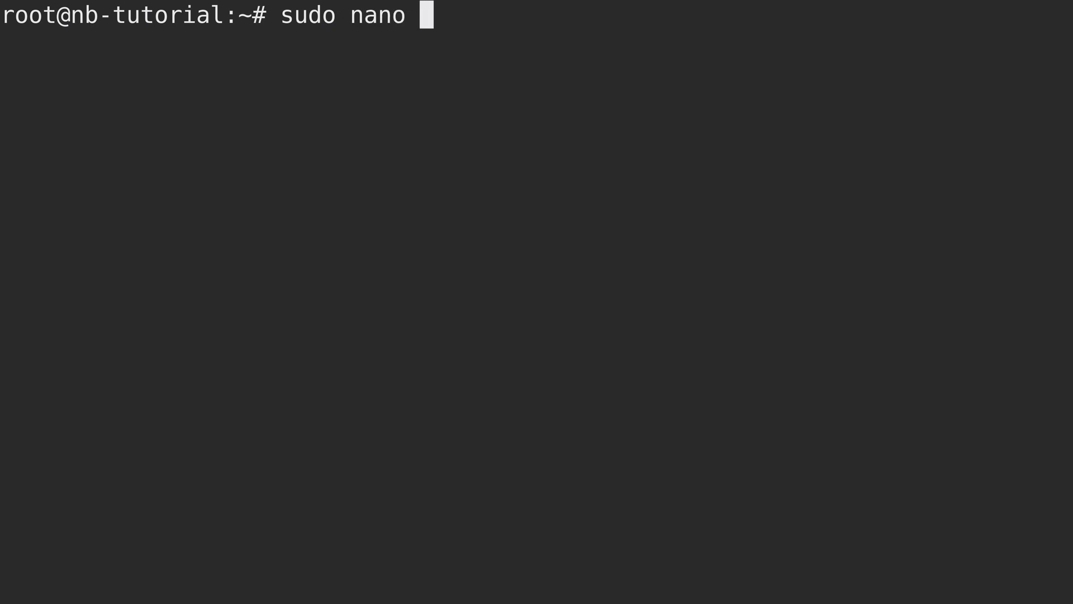
text(/etc/hosts)
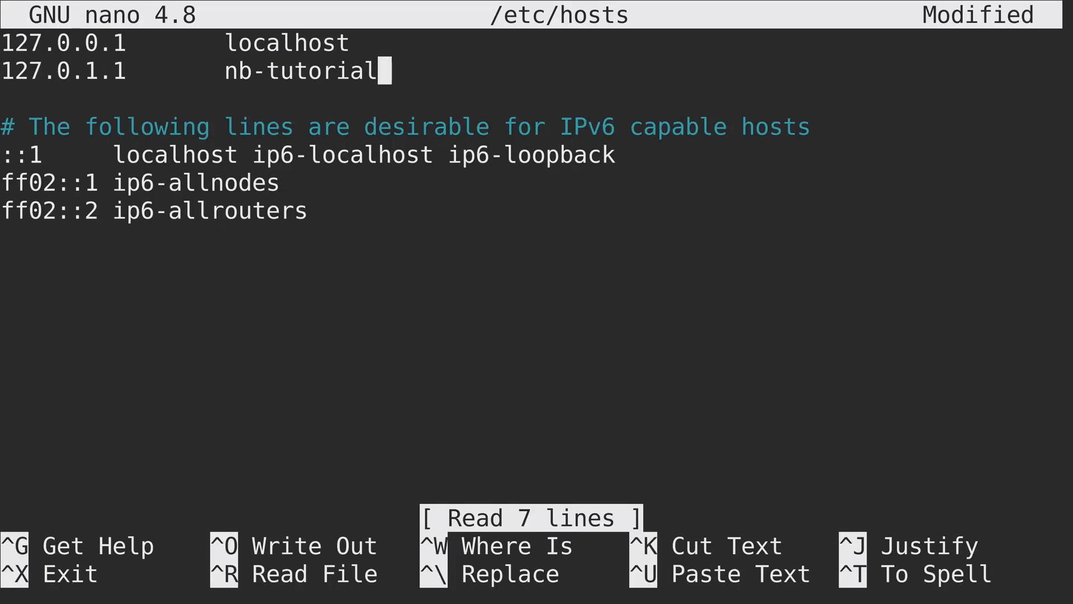
key(Enter)
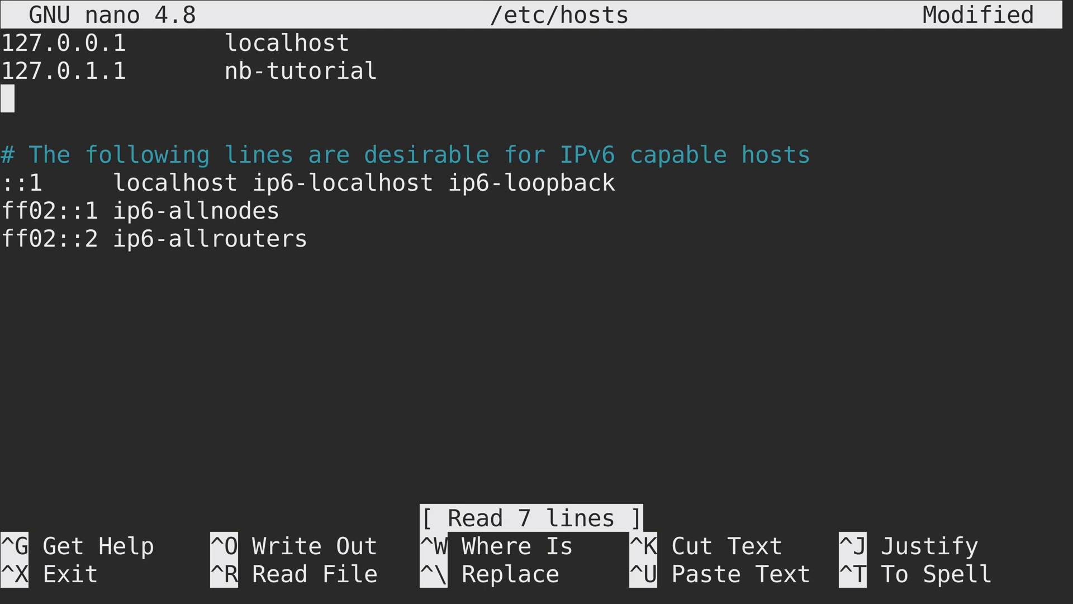
text(192.168.136.193)
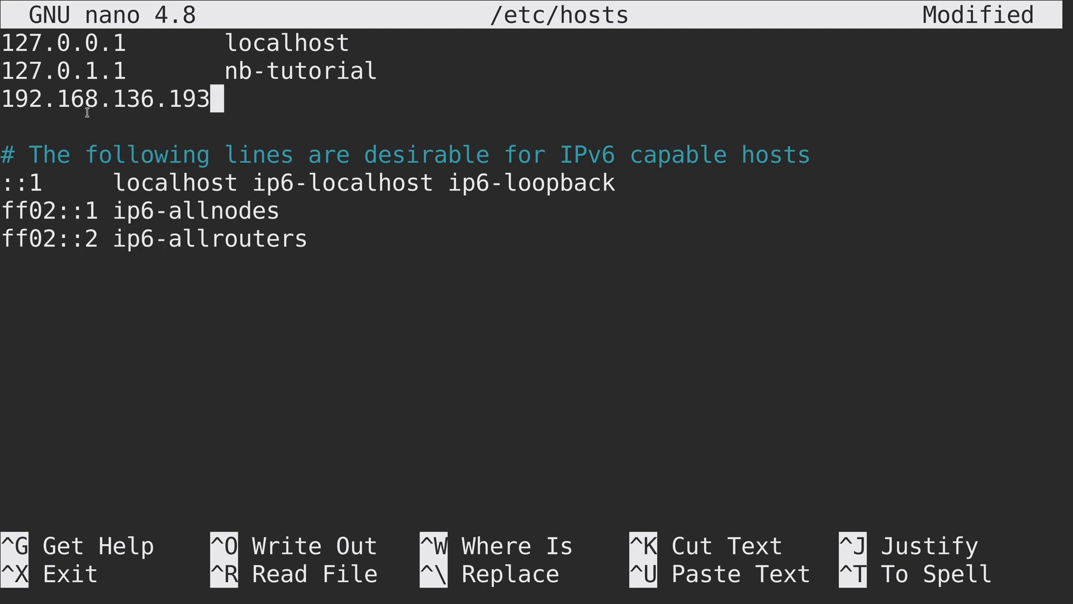
text(lo)
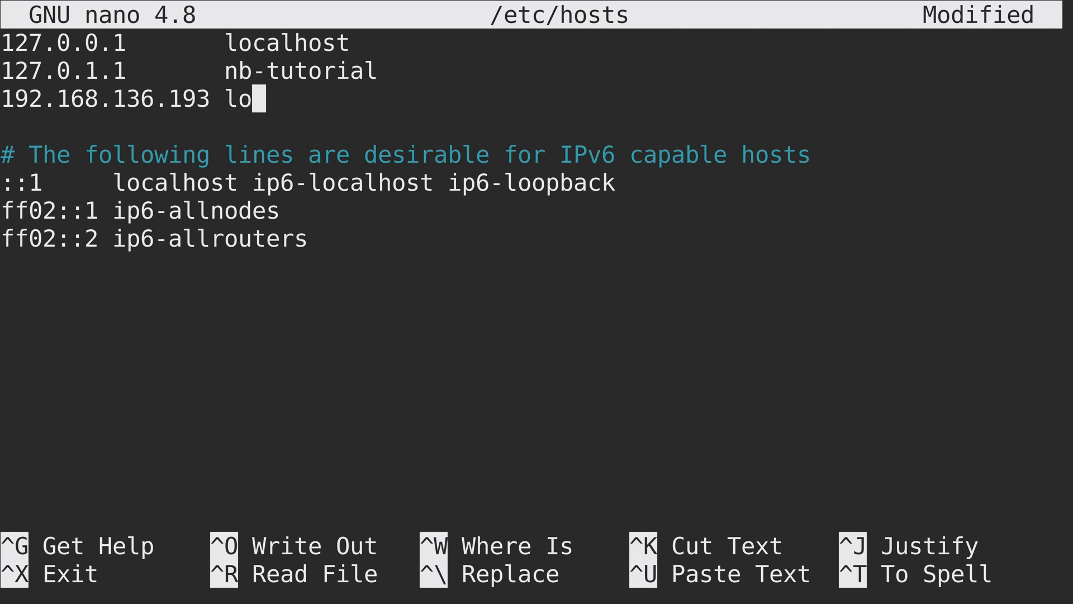
text(calhost)
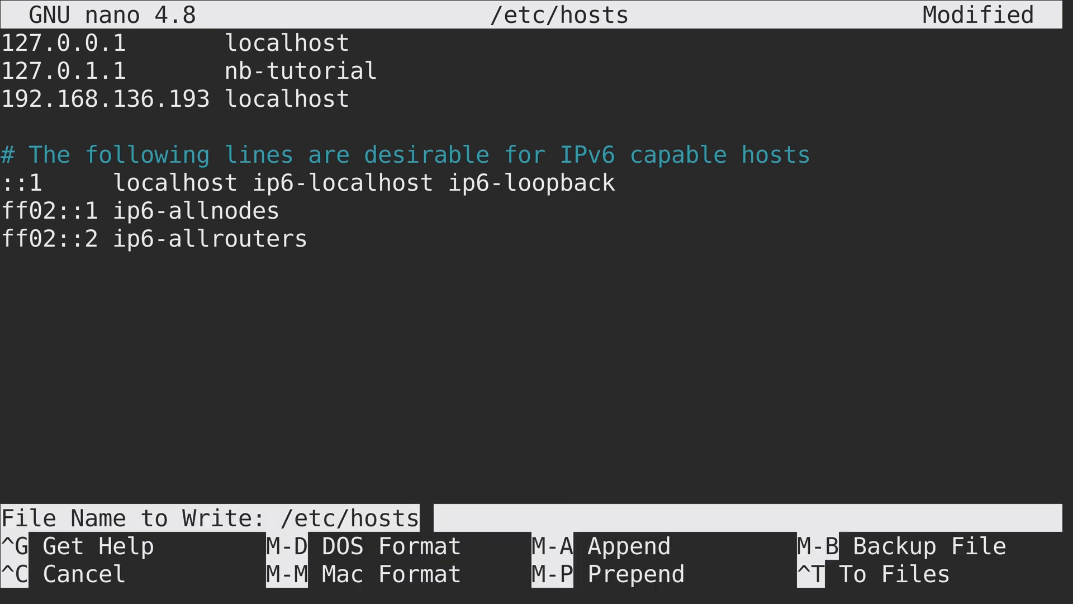
key(Enter)
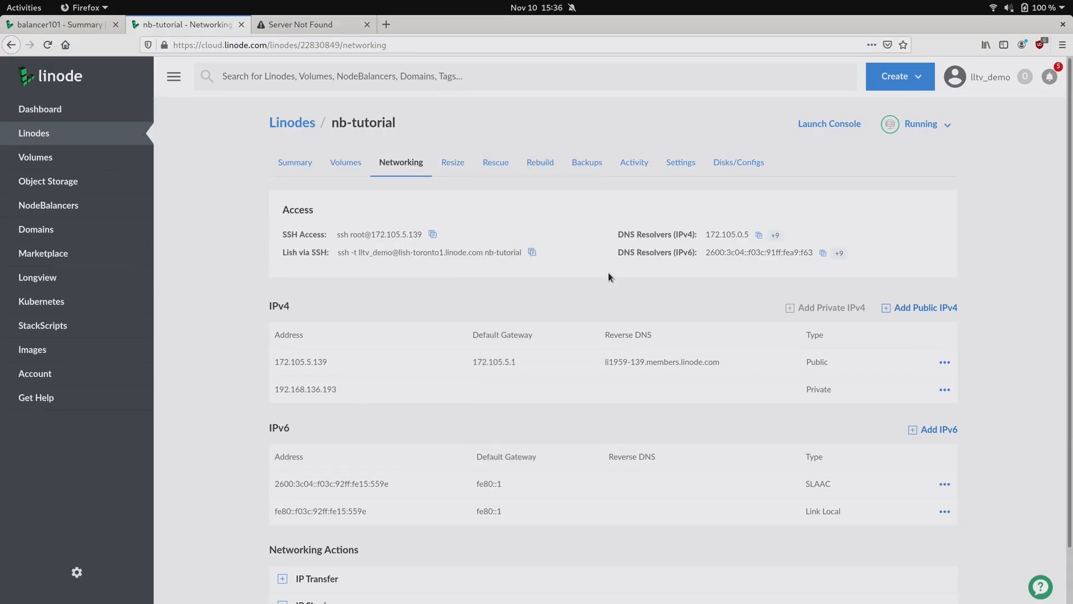
Reboot nb-tutorial, then return to balancer101's Summary to watch backend status.
click(920, 124)
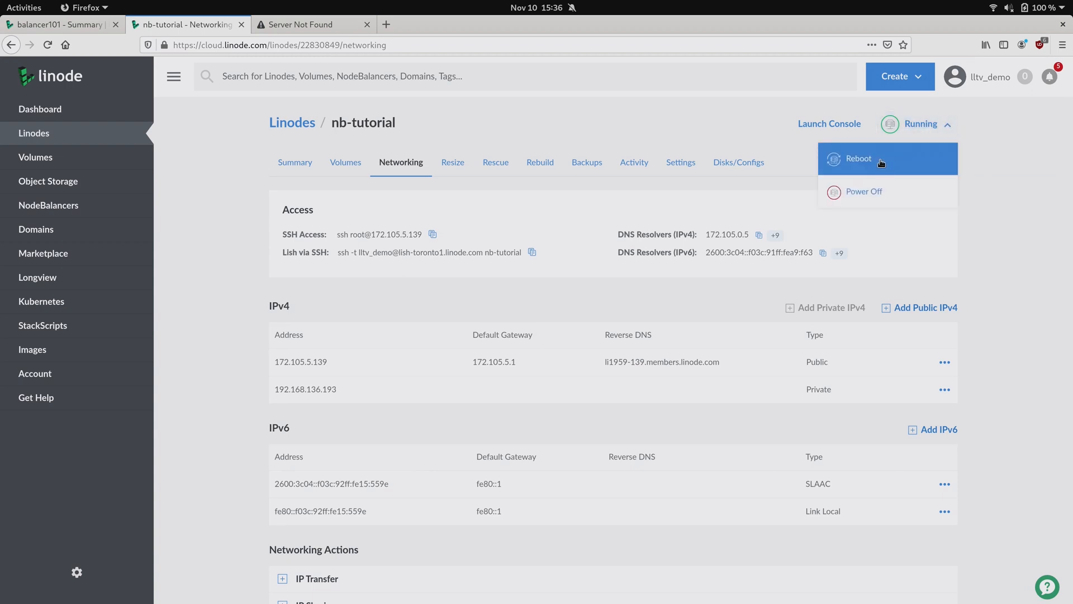
click(857, 158)
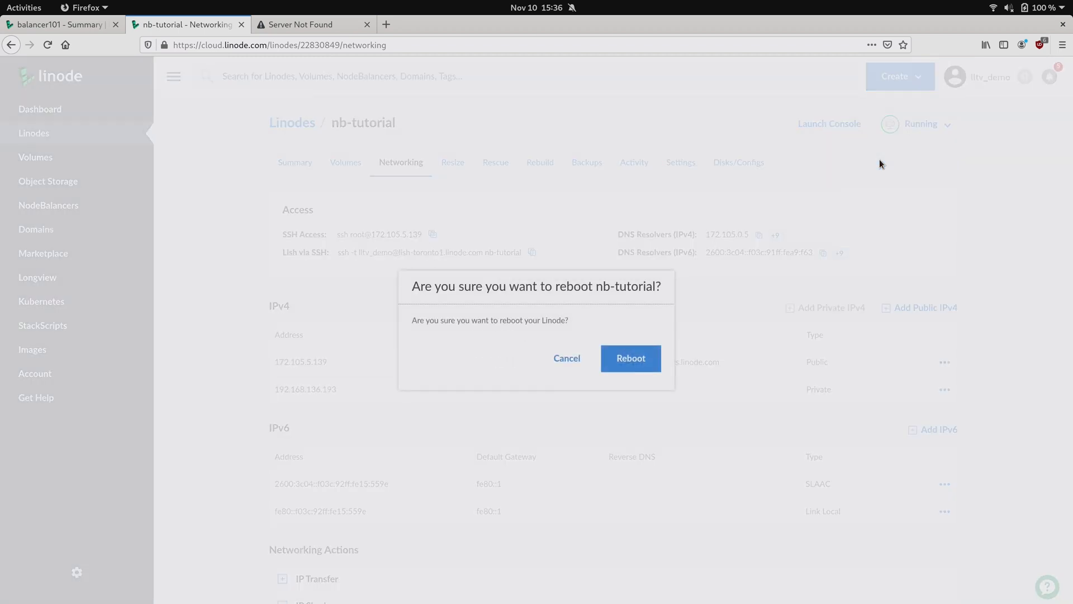
click(630, 358)
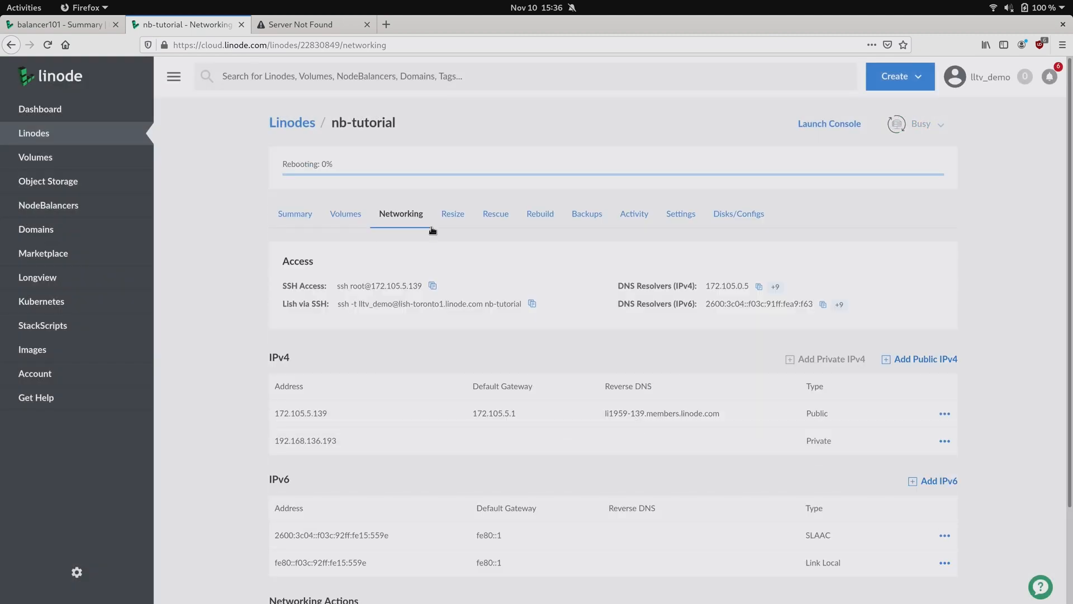
click(58, 24)
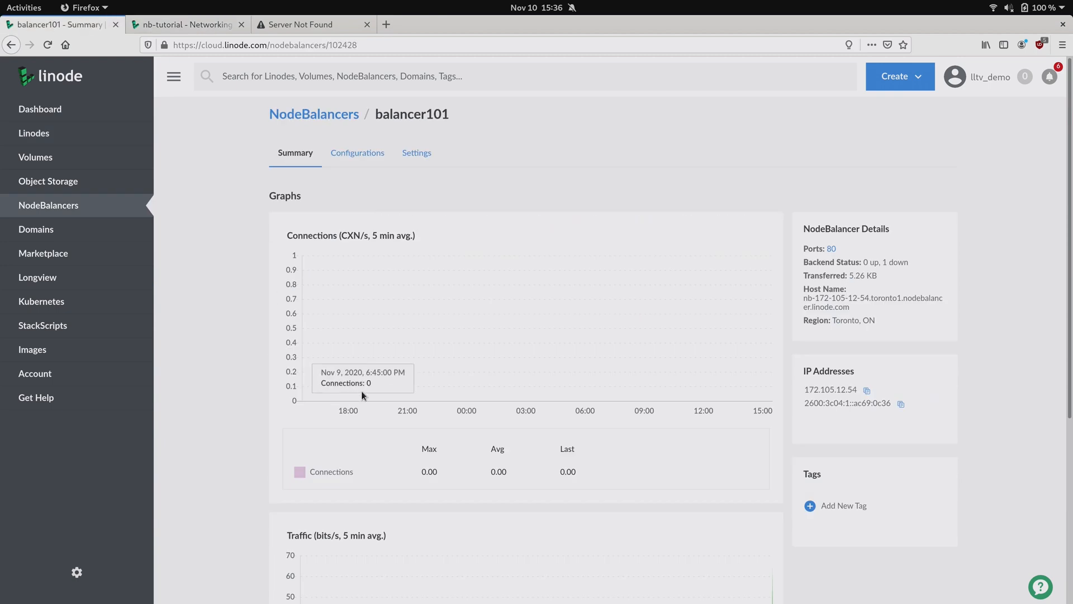
mouse_move(863, 259)
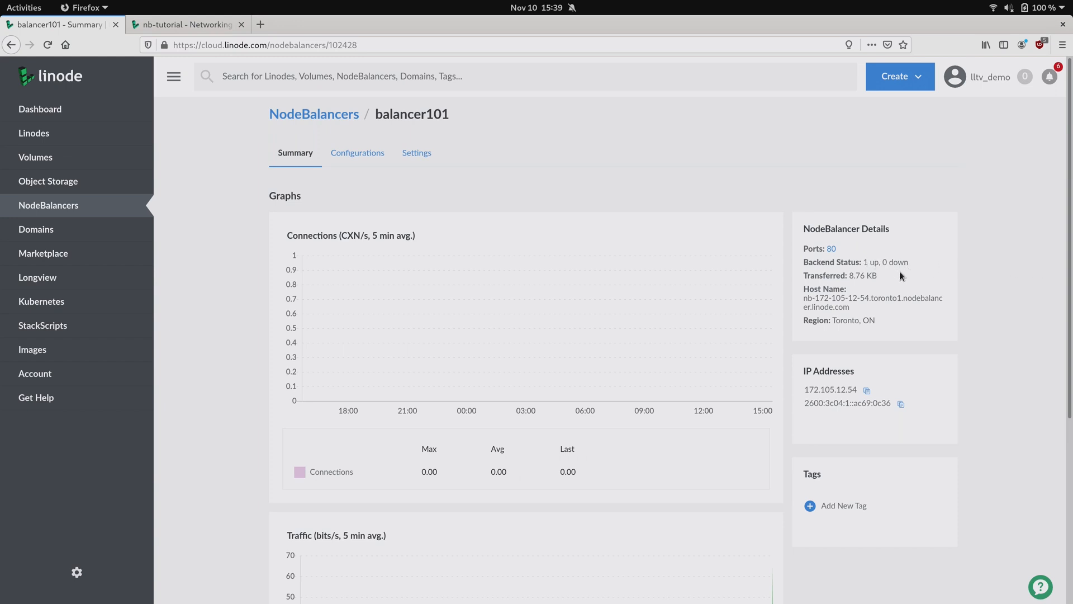
mouse_move(902, 409)
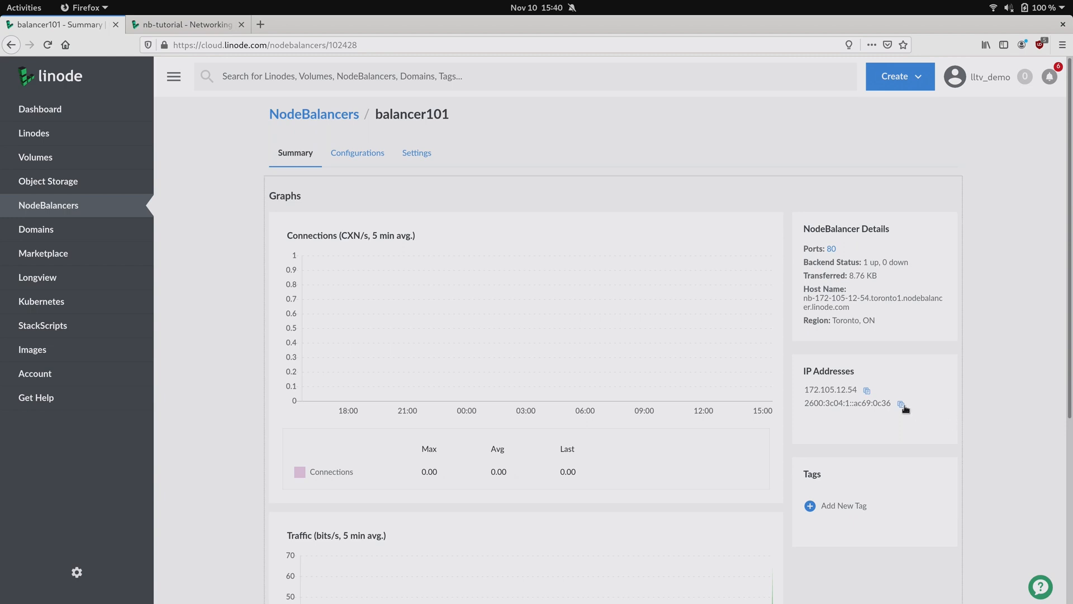
Copy balancer101's IP and browse to 172.105.12.54 in a new tab.
click(866, 390)
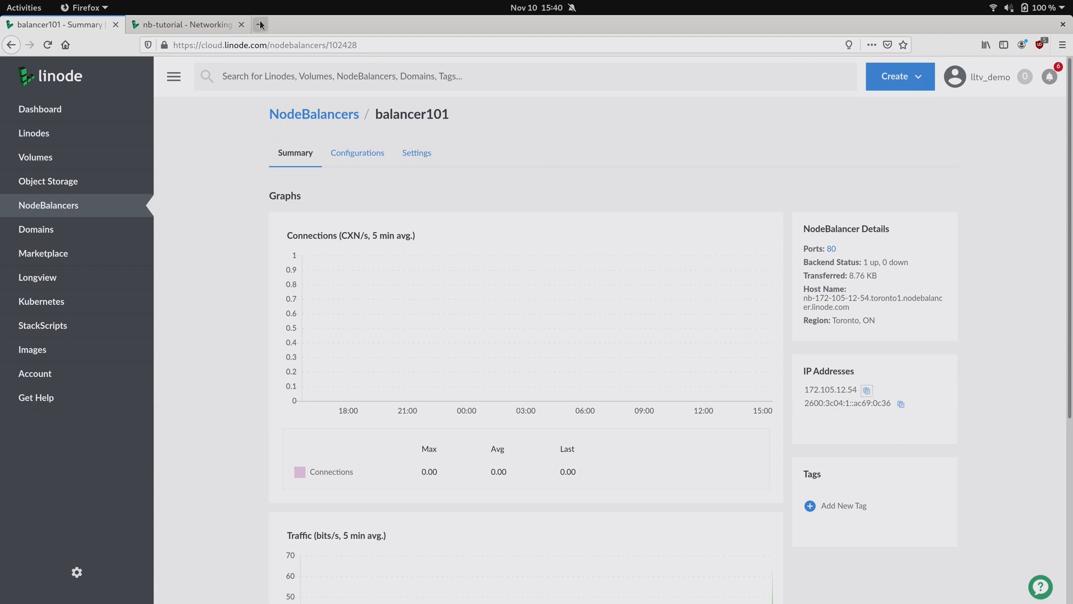
text(172.105.12.54)
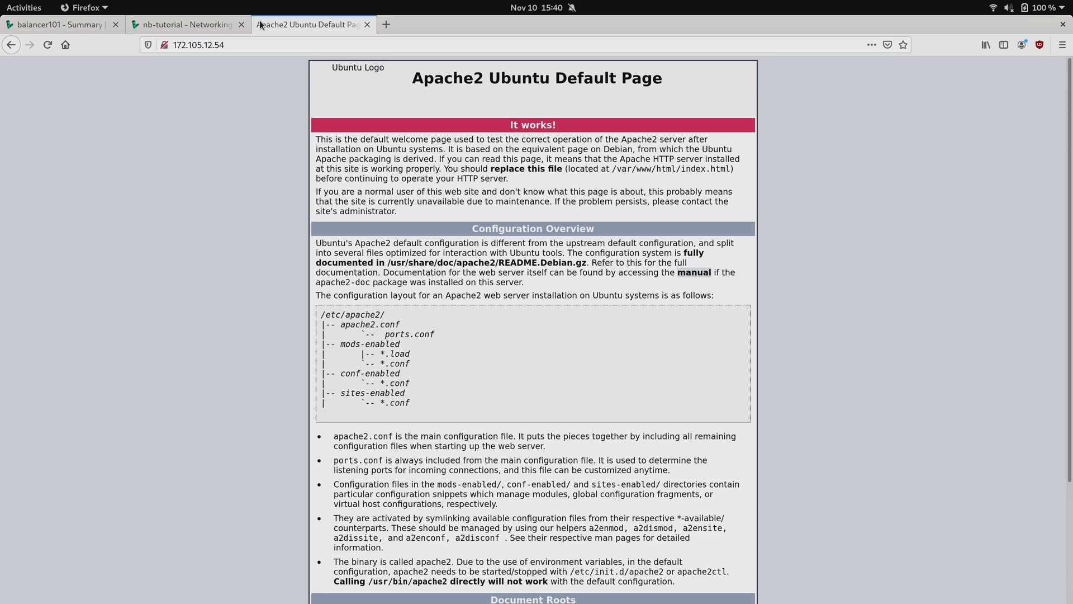
mouse_move(210, 277)
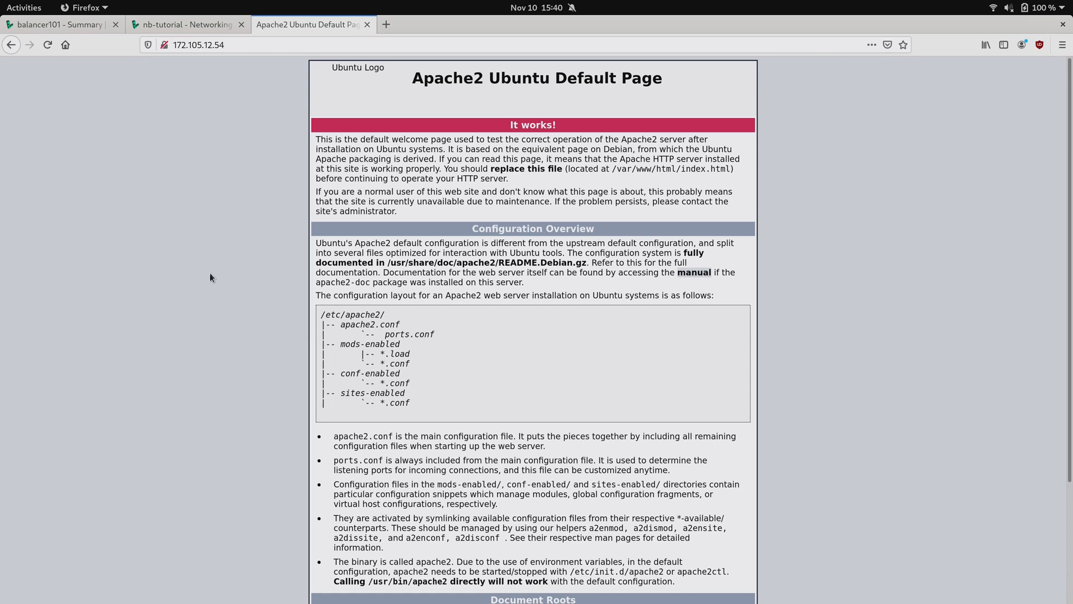